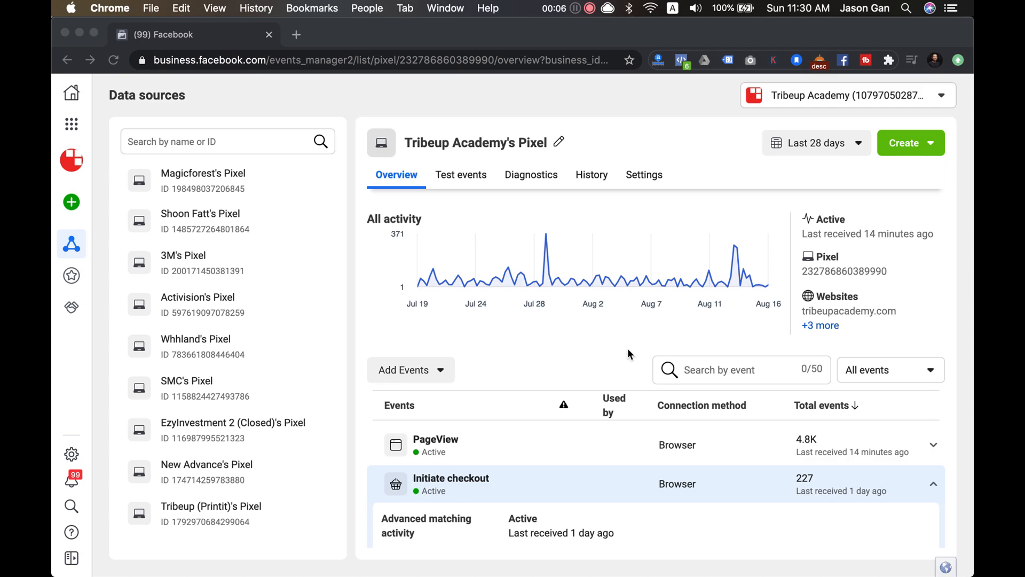
{"action": "mouse_move", "coordinate": [685, 170]}
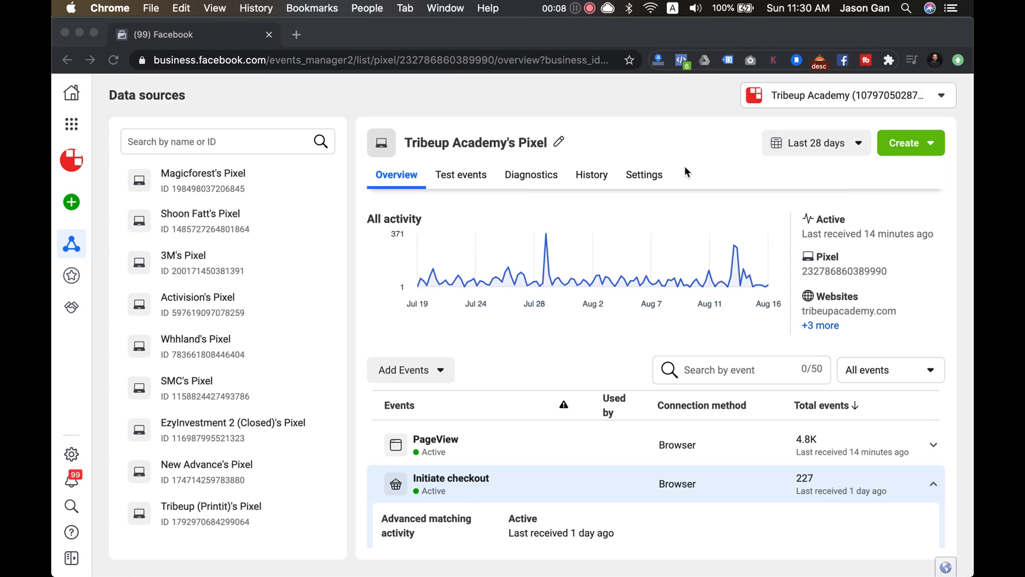
{"action": "mouse_move", "coordinate": [701, 254]}
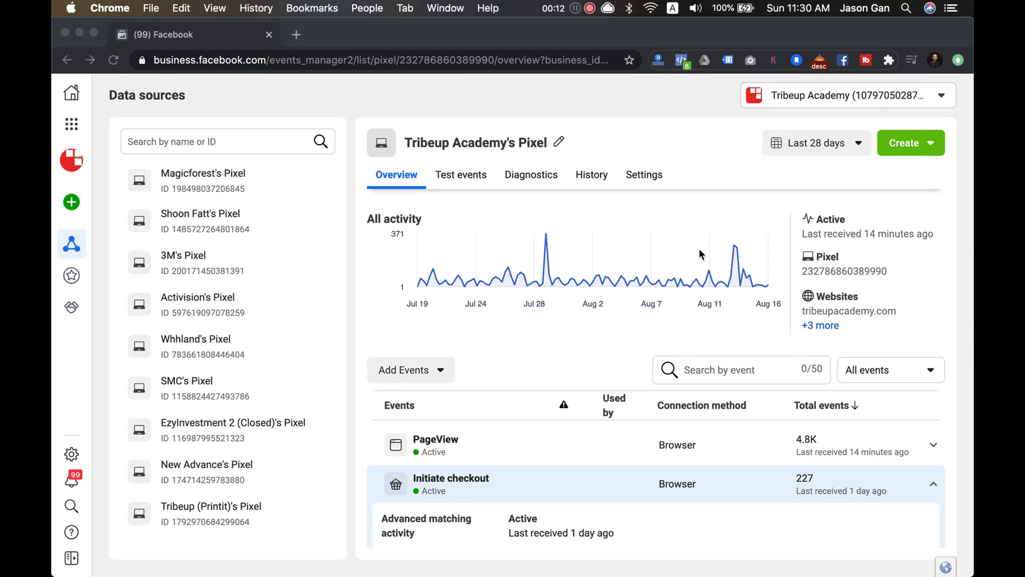
Step: Review Initiate checkout's activity details and the ad sets using it, then close the details
{"action": "scroll", "scroll_direction": "down", "scroll_amount": 3}
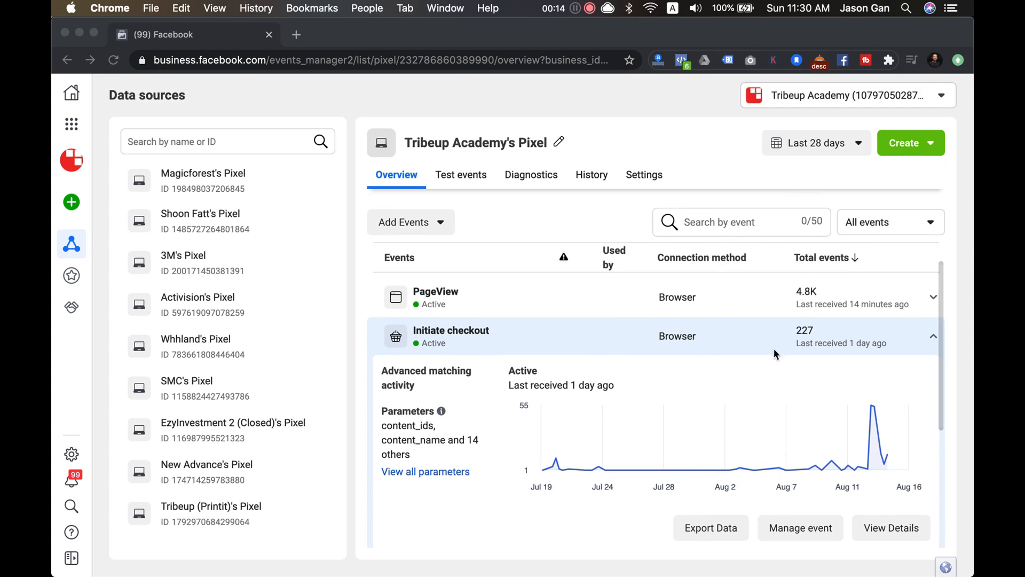
{"action": "mouse_move", "coordinate": [497, 356]}
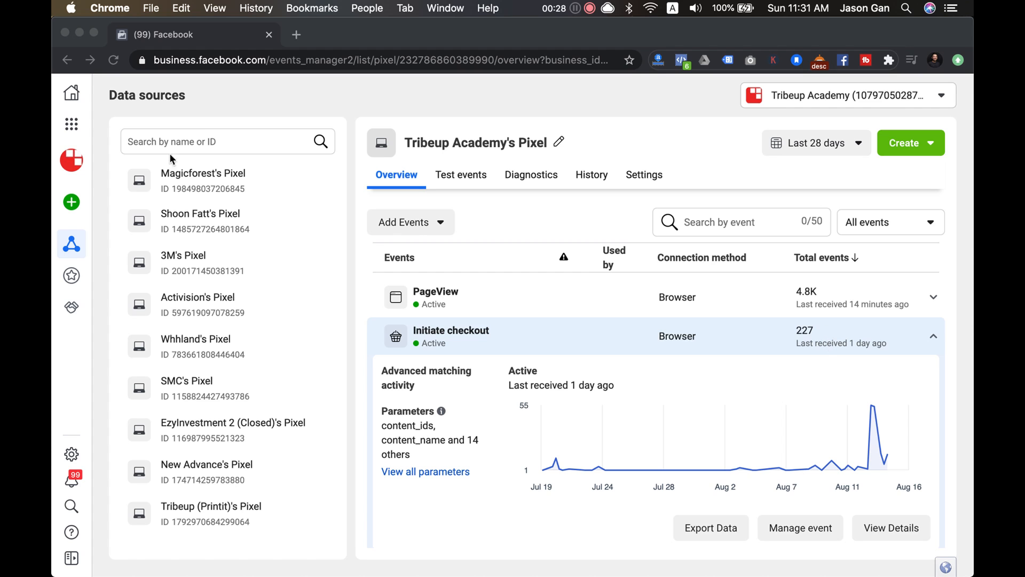
{"action": "left_click", "coordinate": [70, 123]}
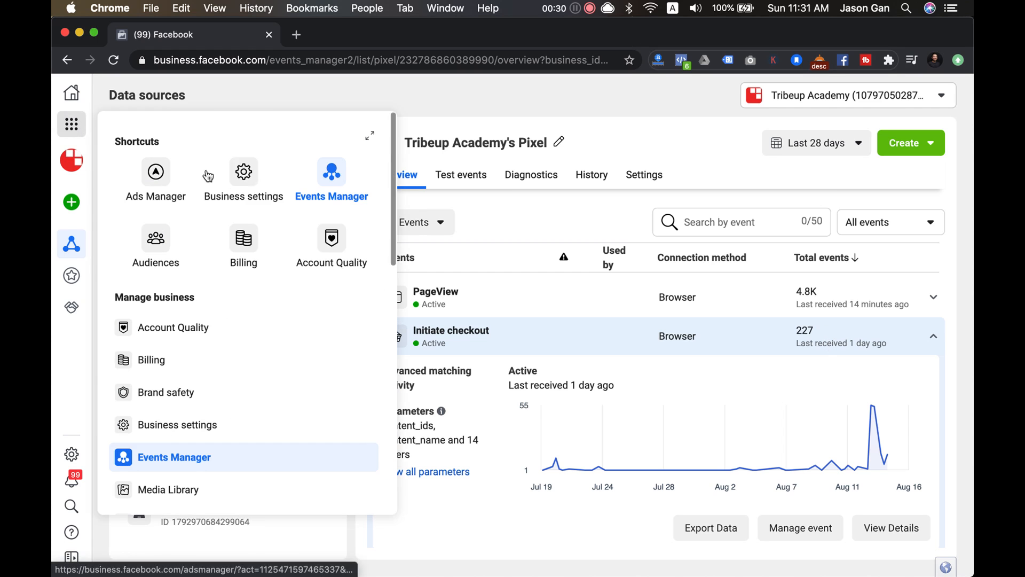
{"action": "mouse_move", "coordinate": [249, 173]}
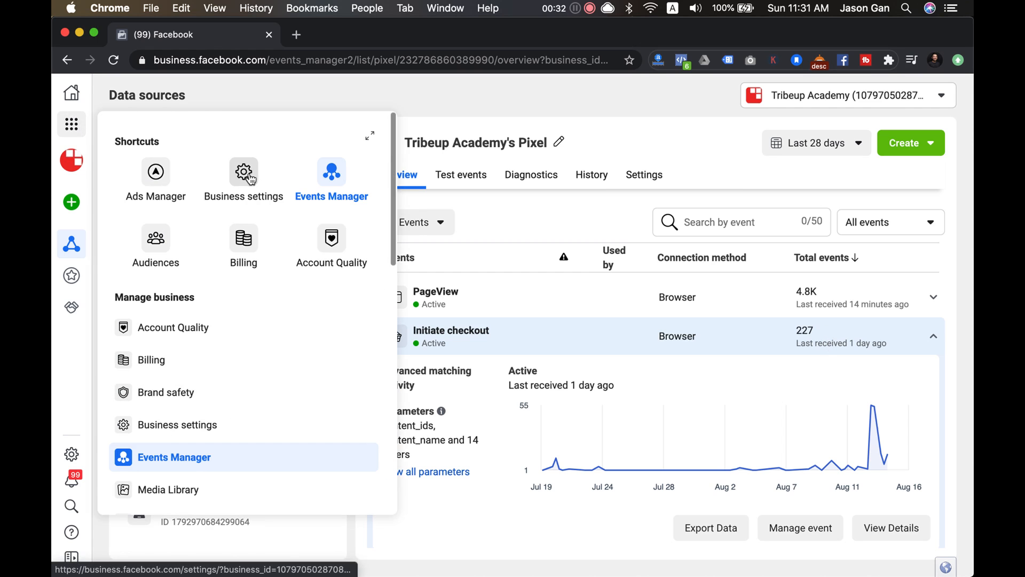
{"action": "mouse_move", "coordinate": [245, 175]}
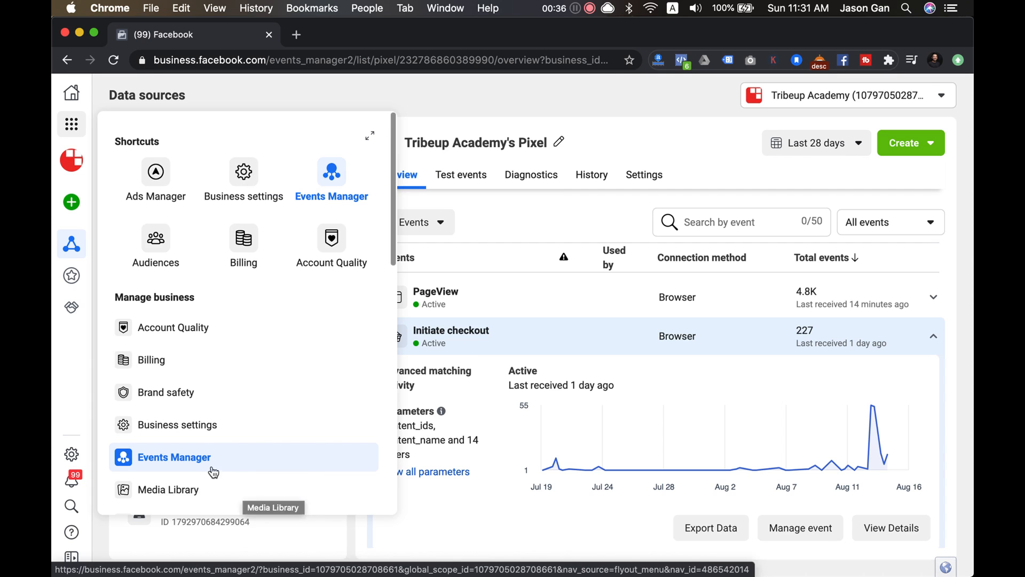
{"action": "mouse_move", "coordinate": [183, 463]}
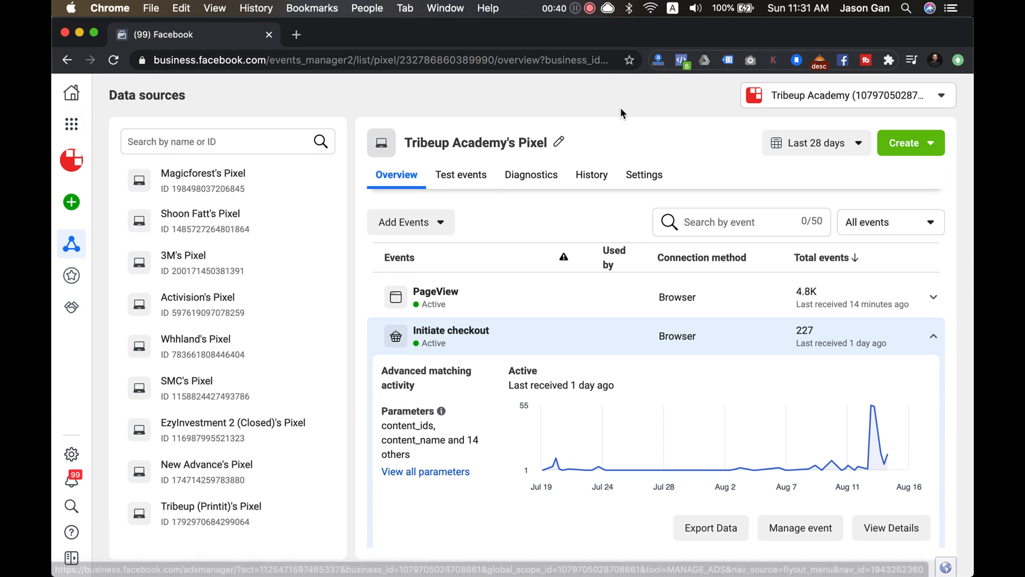
{"action": "mouse_move", "coordinate": [732, 167]}
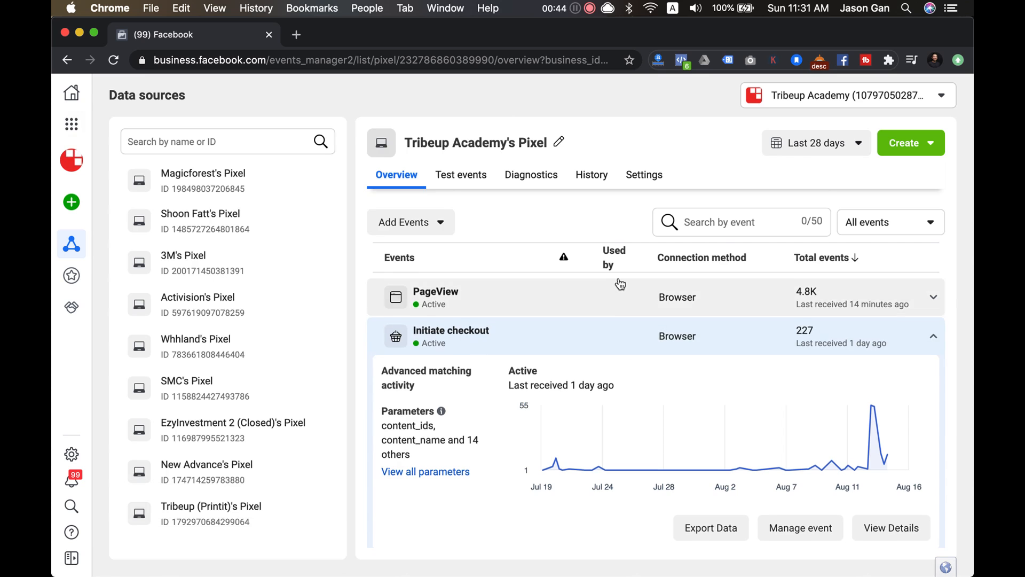
{"action": "scroll", "scroll_direction": "down", "scroll_amount": 3}
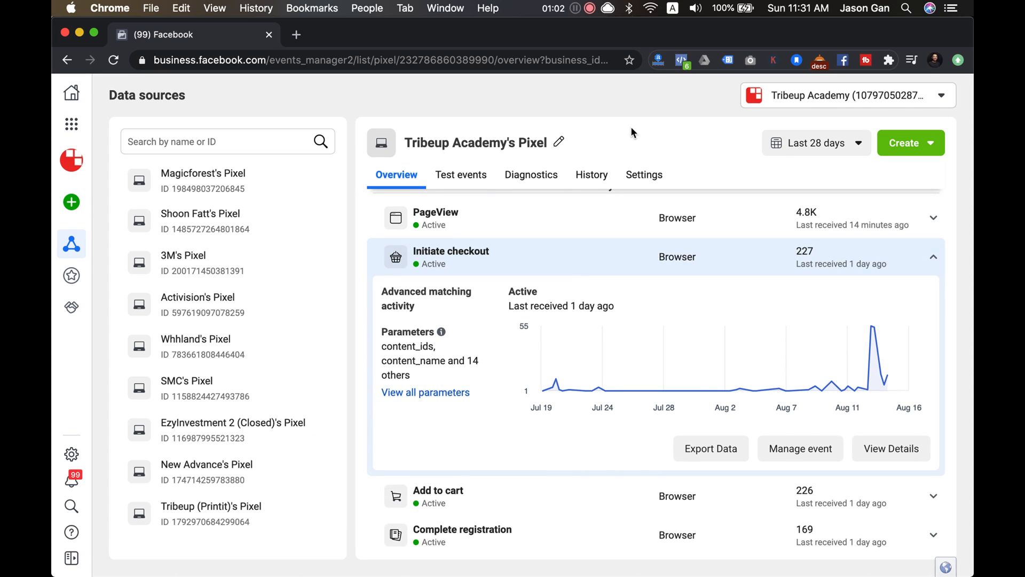
{"action": "mouse_move", "coordinate": [816, 361]}
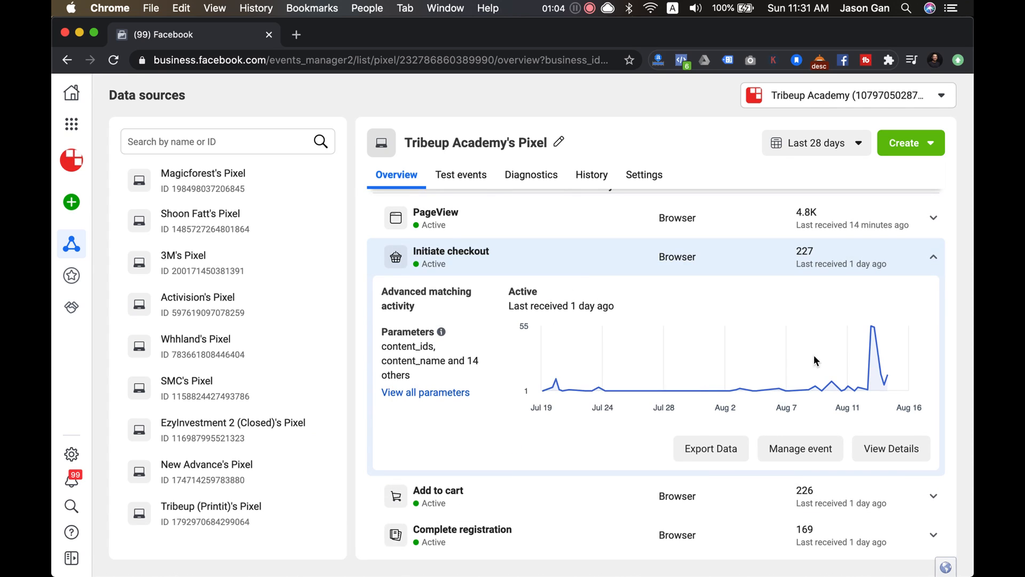
{"action": "mouse_move", "coordinate": [871, 327]}
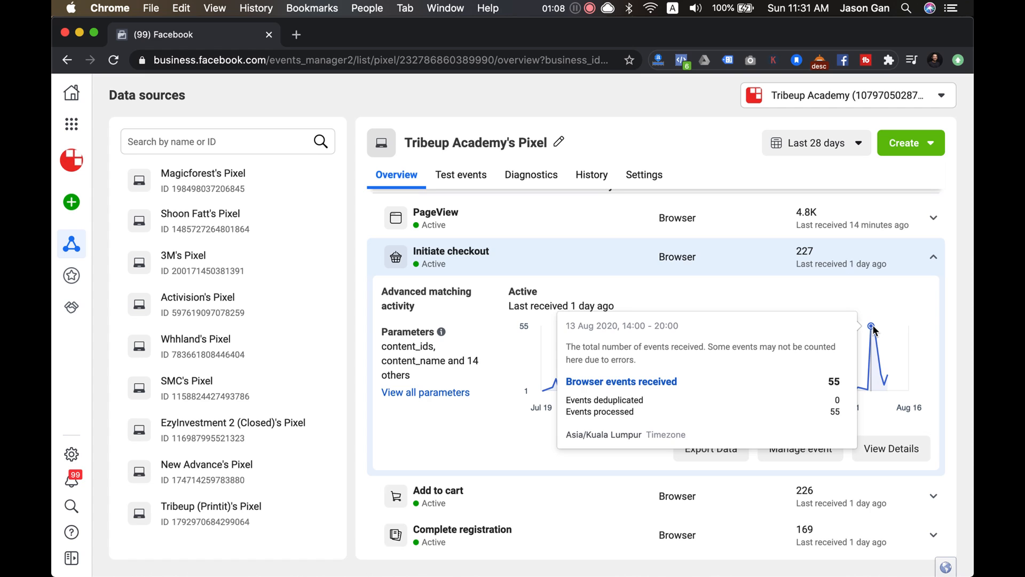
{"action": "mouse_move", "coordinate": [878, 346]}
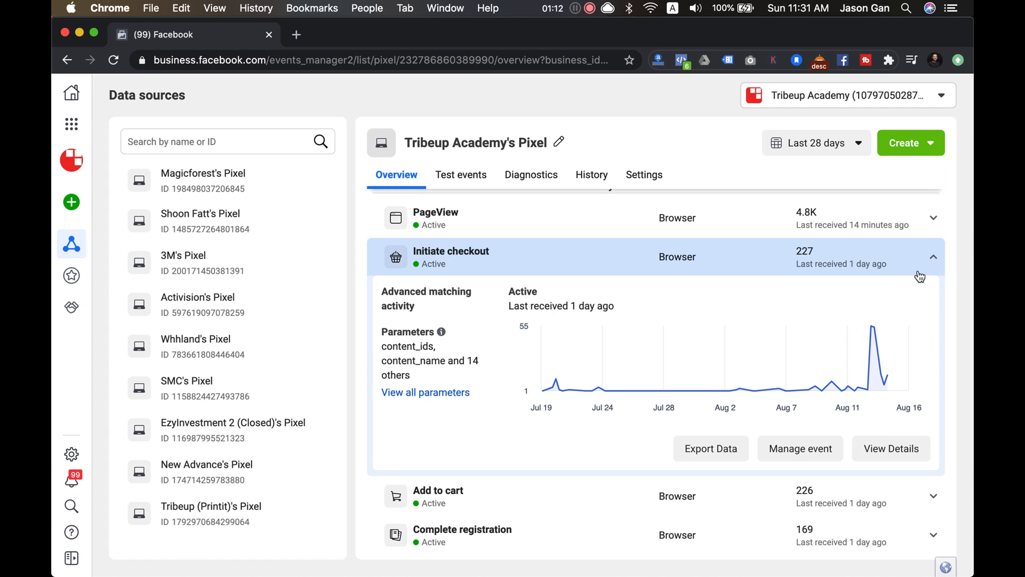
{"action": "mouse_move", "coordinate": [467, 273]}
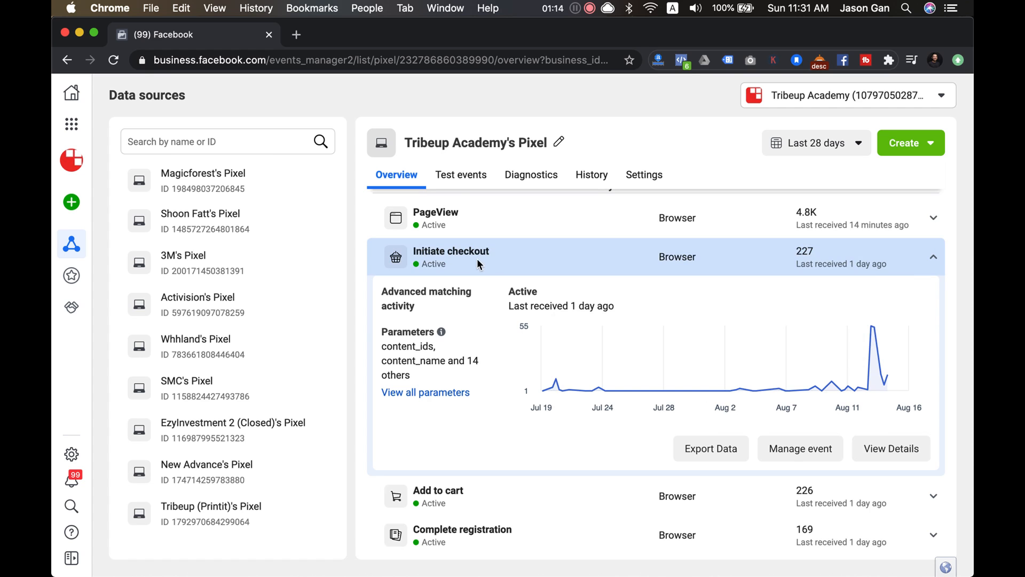
{"action": "mouse_move", "coordinate": [891, 449]}
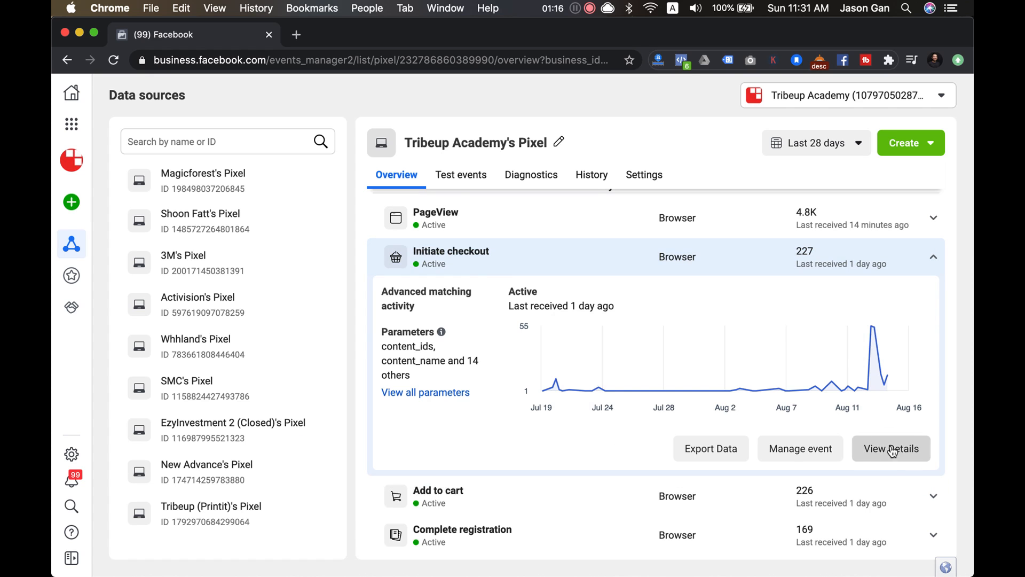
{"action": "left_click", "coordinate": [890, 448]}
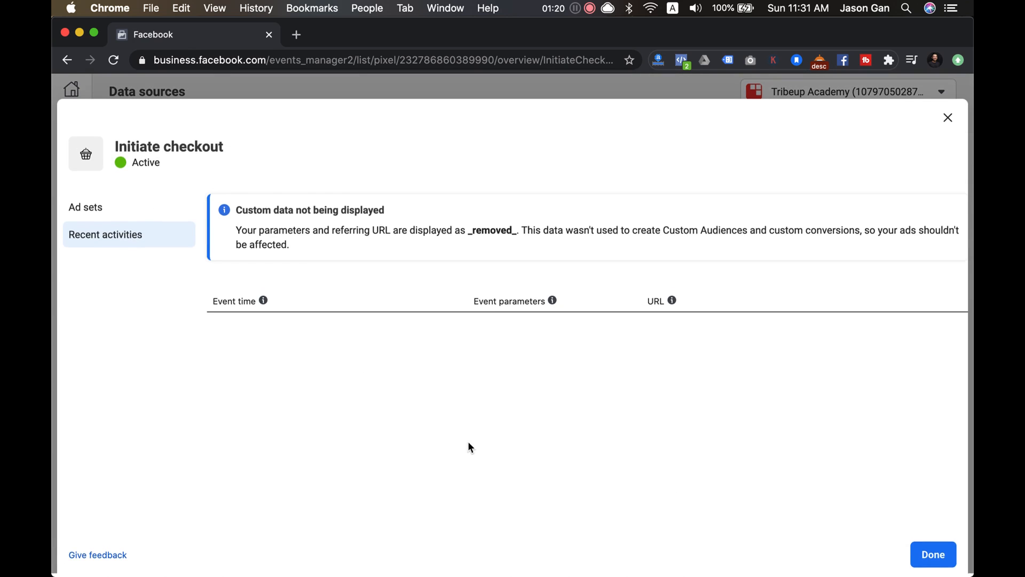
{"action": "left_click", "coordinate": [85, 207]}
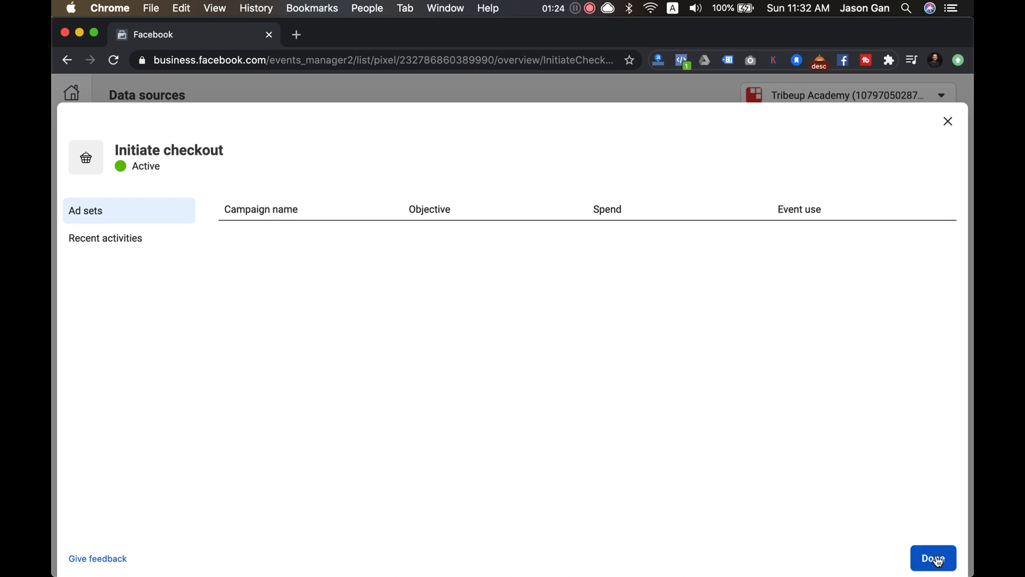
{"action": "left_click", "coordinate": [933, 572]}
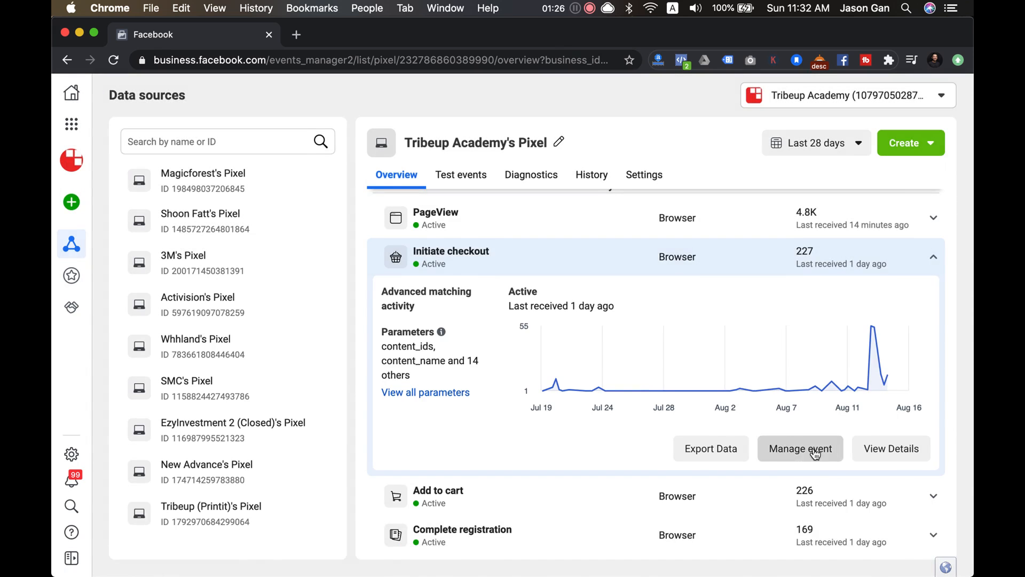
Step: Open Manage event for Initiate checkout, review its 'join' button trigger and start the Event Setup Tool
{"action": "left_click", "coordinate": [801, 448]}
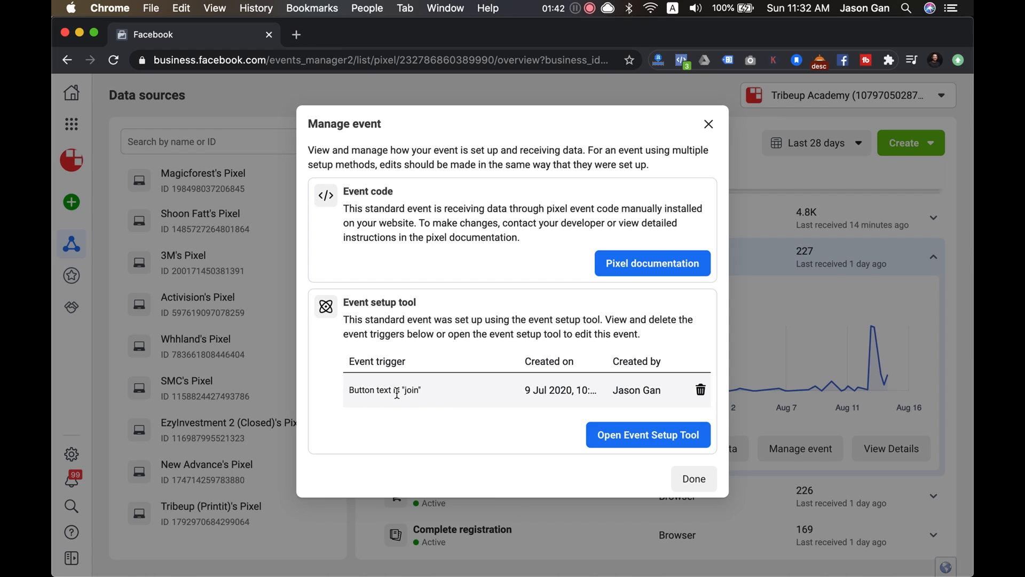
{"action": "mouse_move", "coordinate": [439, 401]}
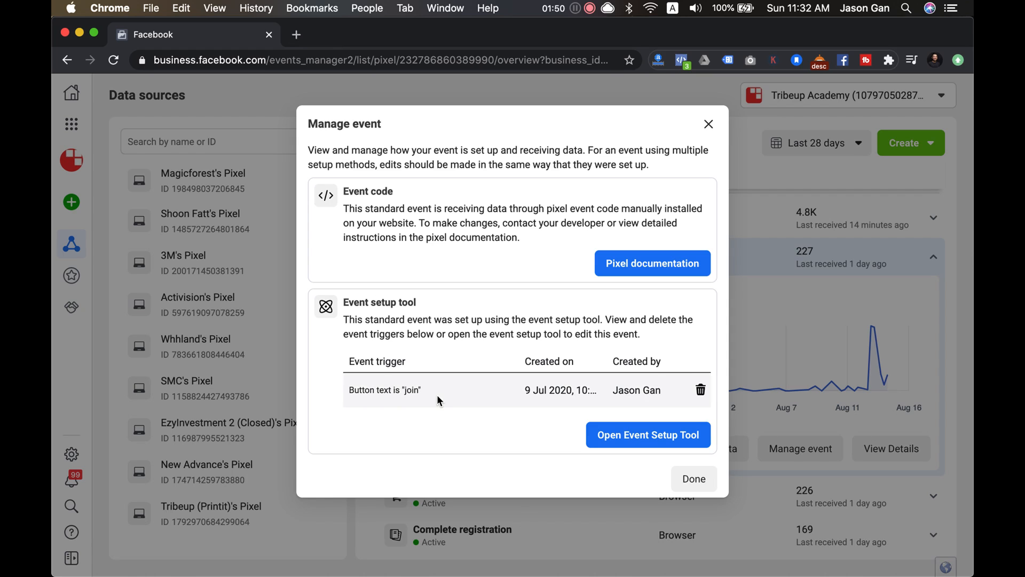
{"action": "left_click", "coordinate": [648, 434]}
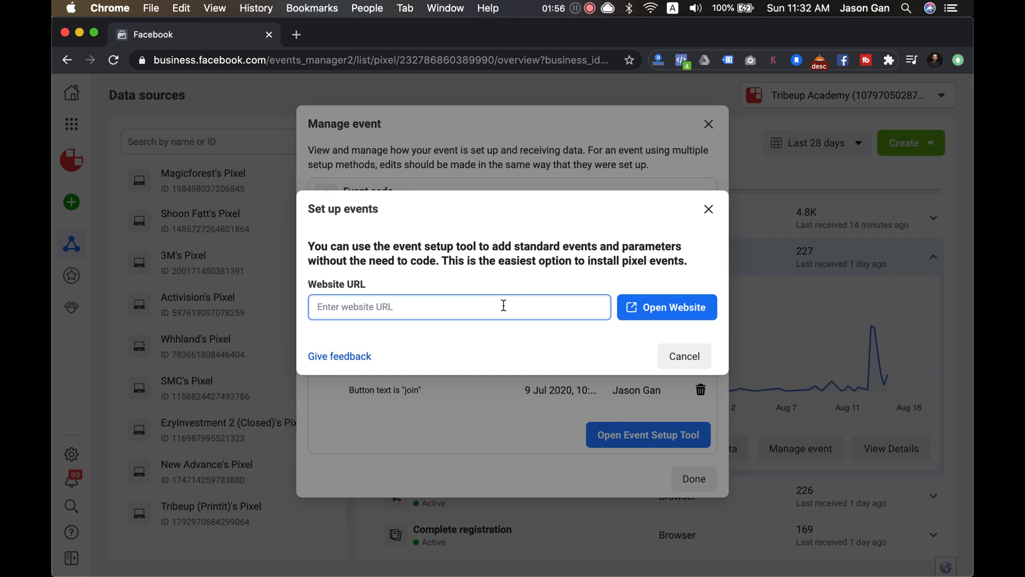
{"action": "type", "text": "https://tribeupacademy.com/"}
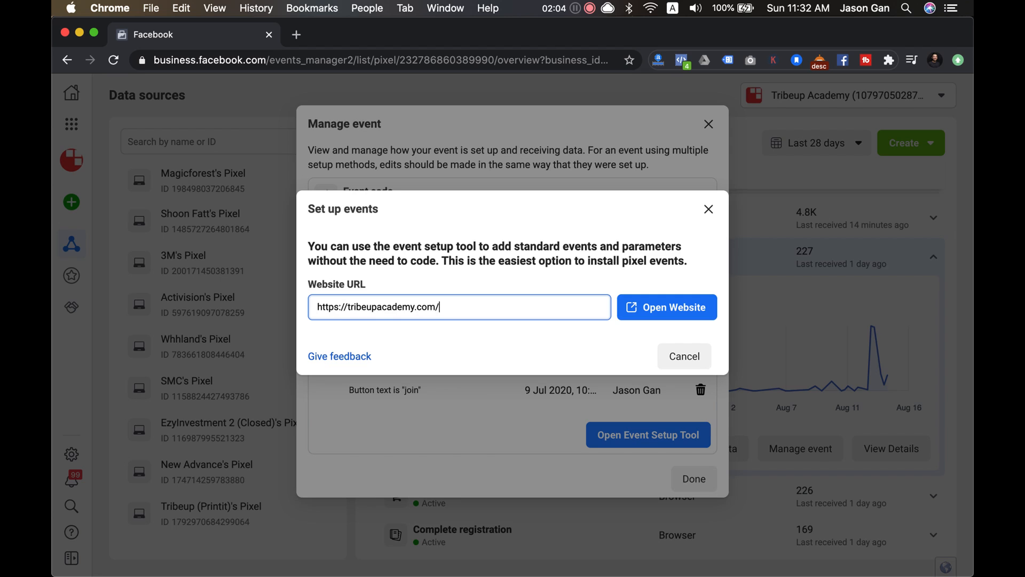
{"action": "type", "text": "faa/"}
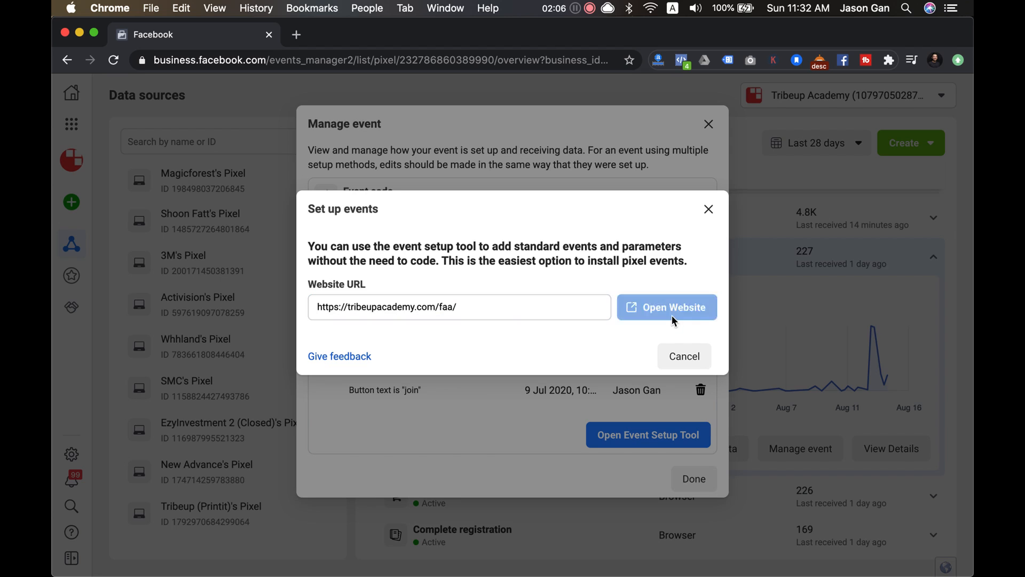
{"action": "left_click", "coordinate": [668, 308]}
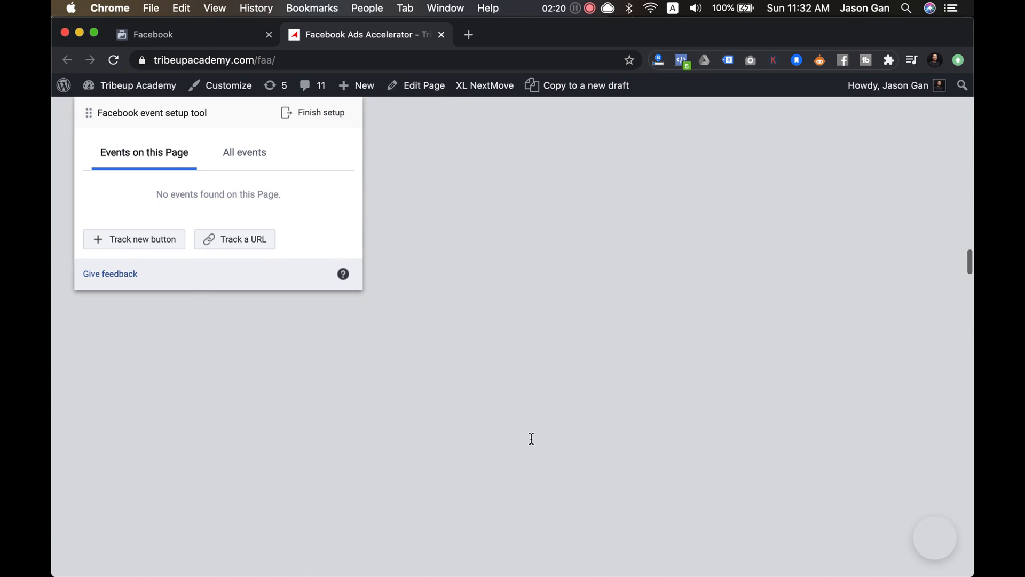
Step: Scroll the faa page, choose Track a URL in the setup tool, then cancel back to the Manage event window
{"action": "scroll", "scroll_direction": "down", "scroll_amount": 3}
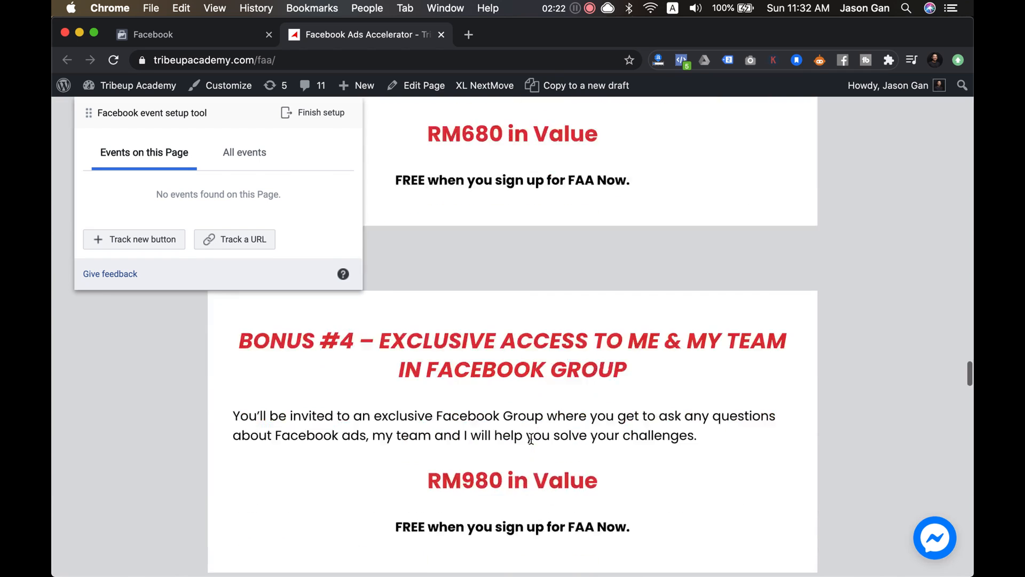
{"action": "scroll", "scroll_direction": "down", "scroll_amount": 3}
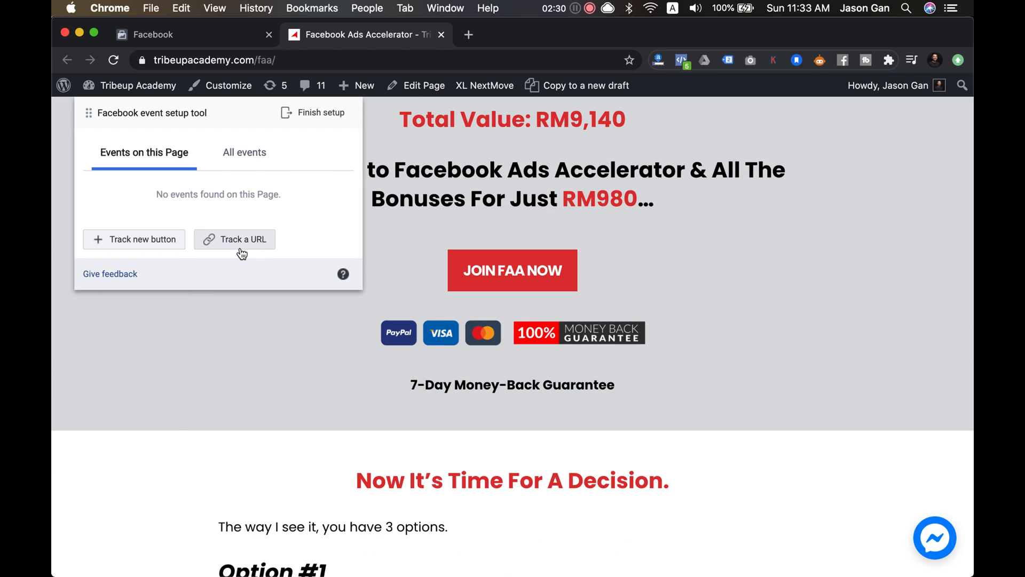
{"action": "mouse_move", "coordinate": [233, 248]}
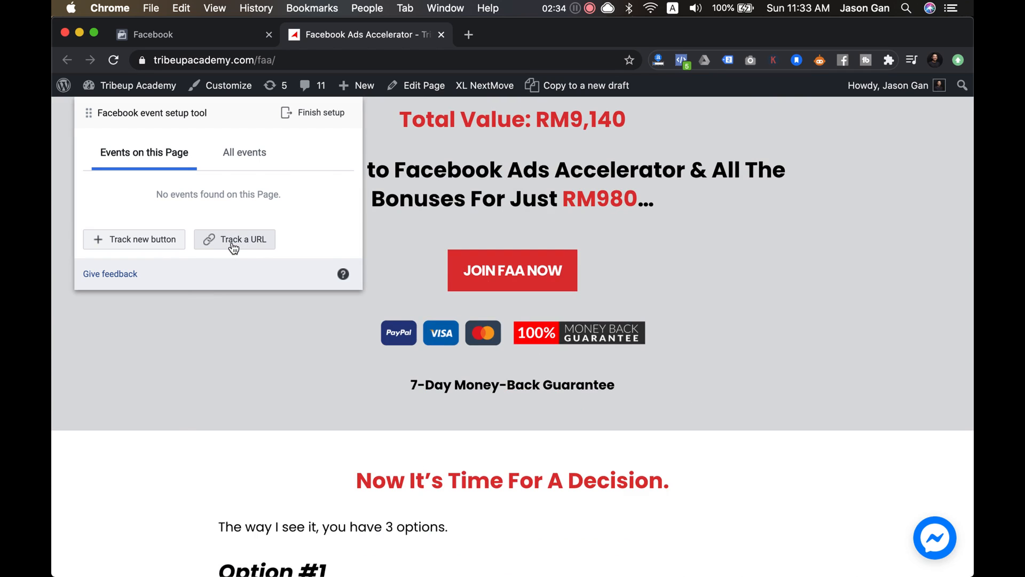
{"action": "left_click", "coordinate": [513, 270]}
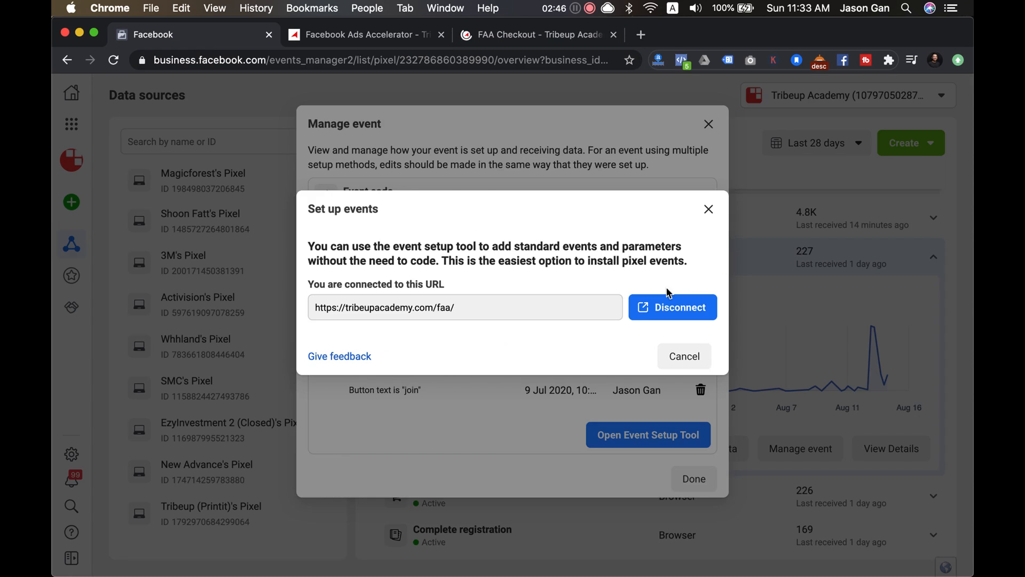
{"action": "left_click", "coordinate": [684, 356]}
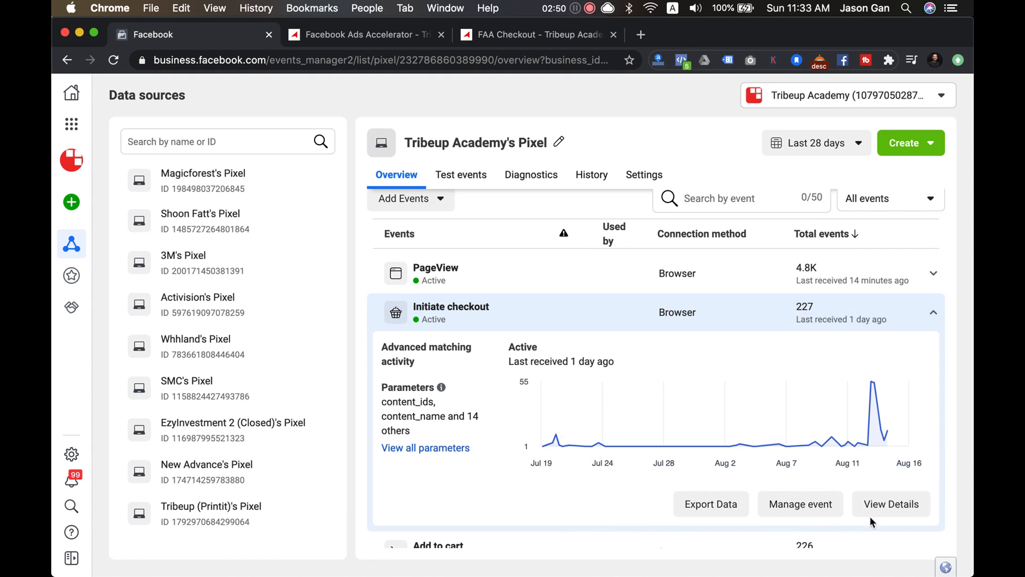
{"action": "left_click", "coordinate": [800, 504]}
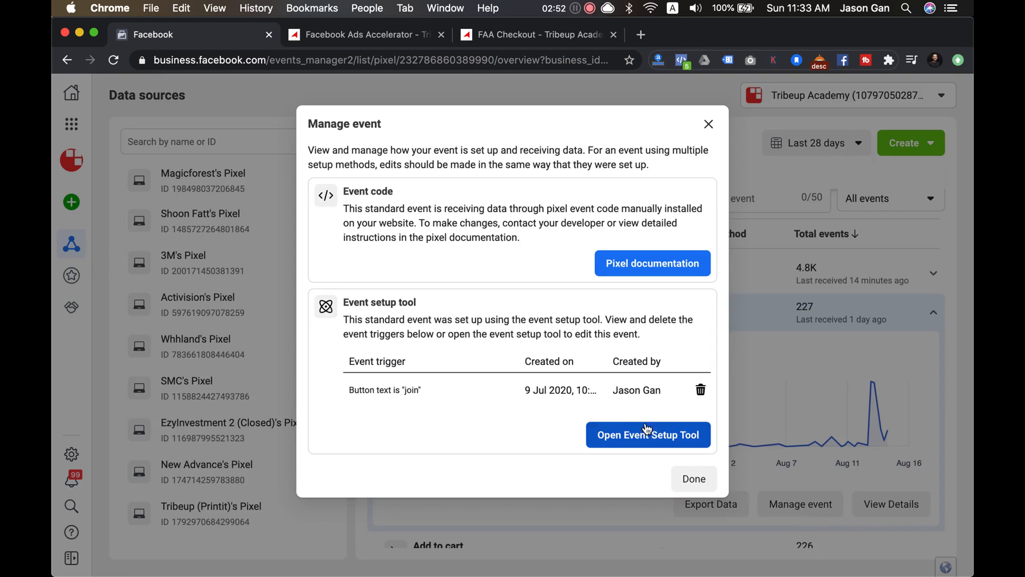
Step: Relaunch the Event Setup Tool, this time for the tribeupacademy.com/faa-checkout/ page
{"action": "left_click", "coordinate": [648, 434]}
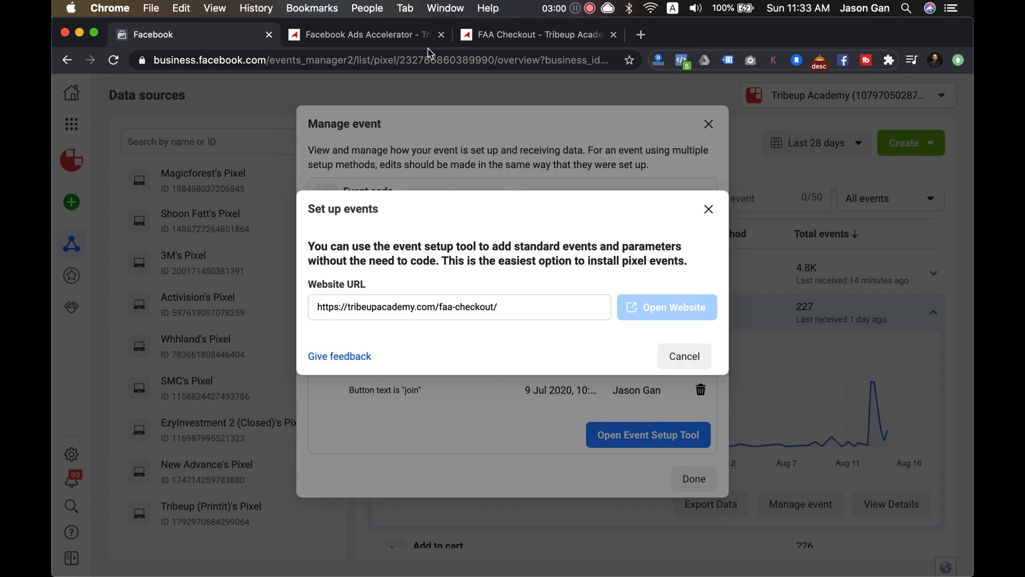
{"action": "mouse_move", "coordinate": [415, 279]}
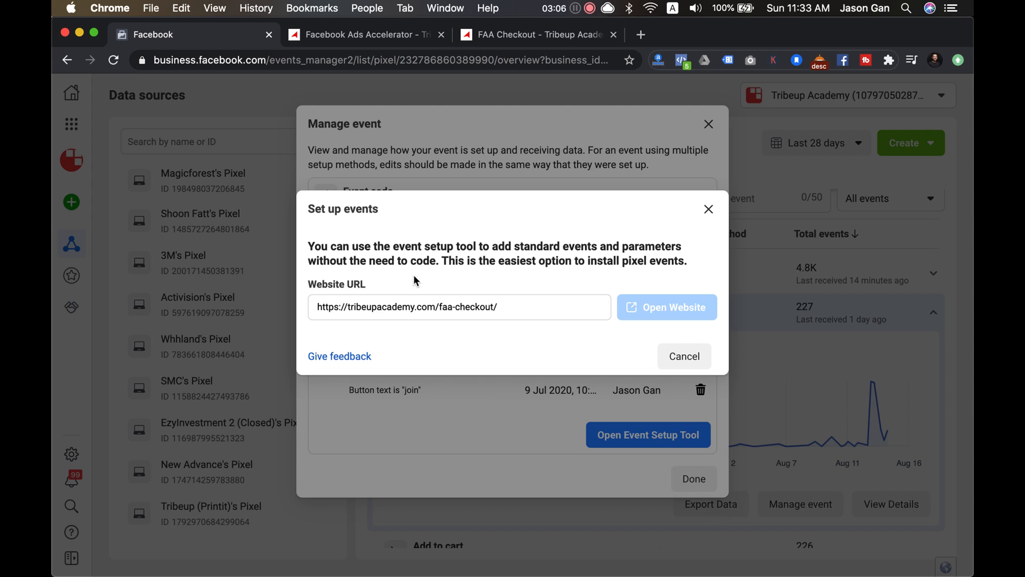
{"action": "mouse_move", "coordinate": [577, 109]}
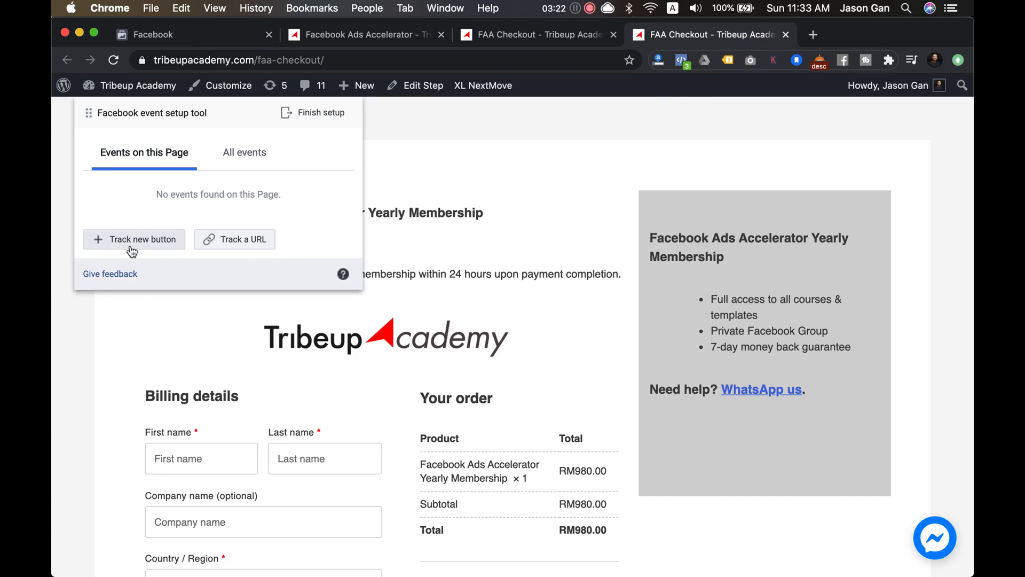
{"action": "scroll", "scroll_direction": "down", "scroll_amount": 3}
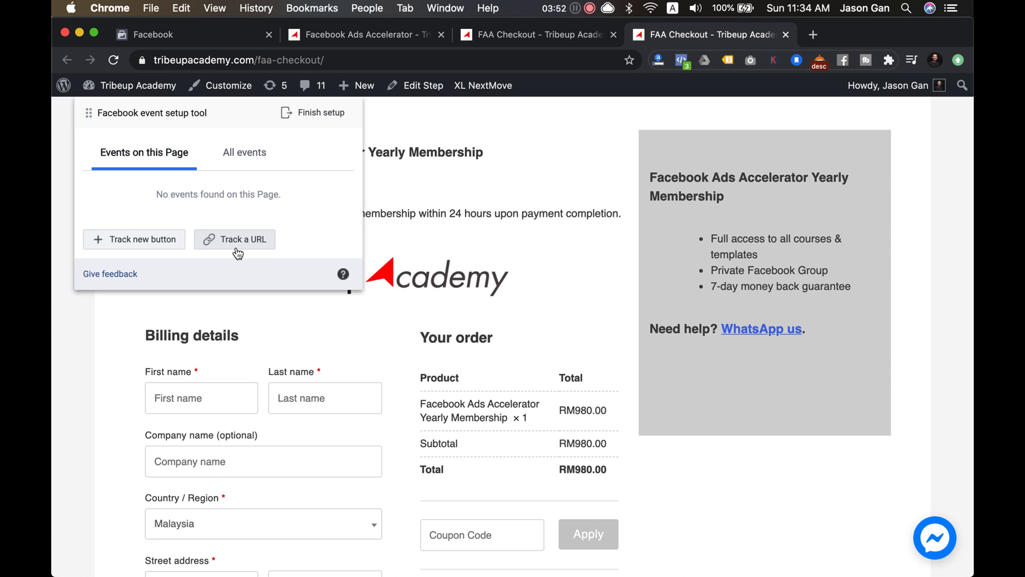
Step: Start a Track a URL rule matching 'URL contains' the faa-checkout address and list the trackable events
{"action": "left_click", "coordinate": [235, 239]}
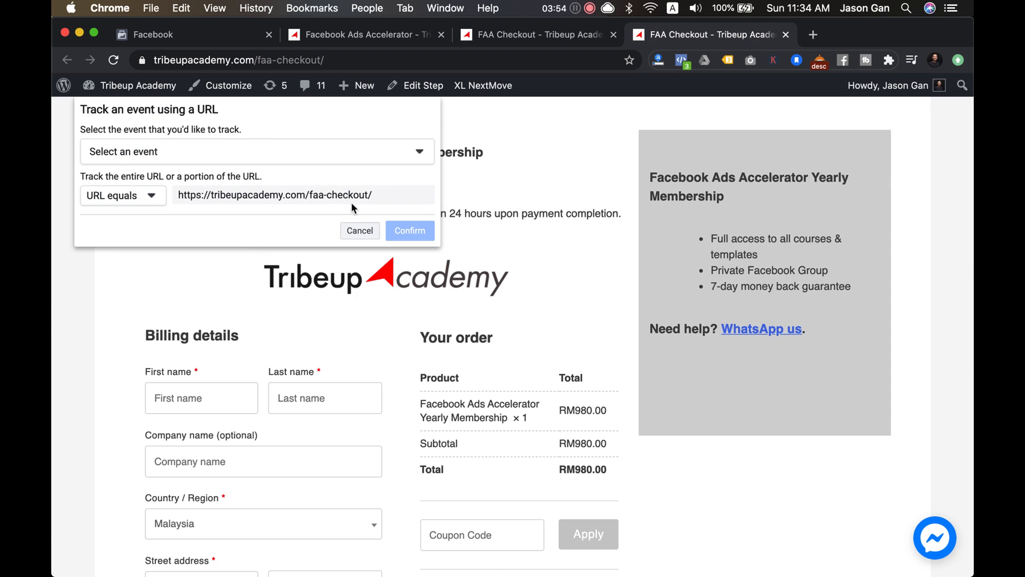
{"action": "mouse_move", "coordinate": [339, 207]}
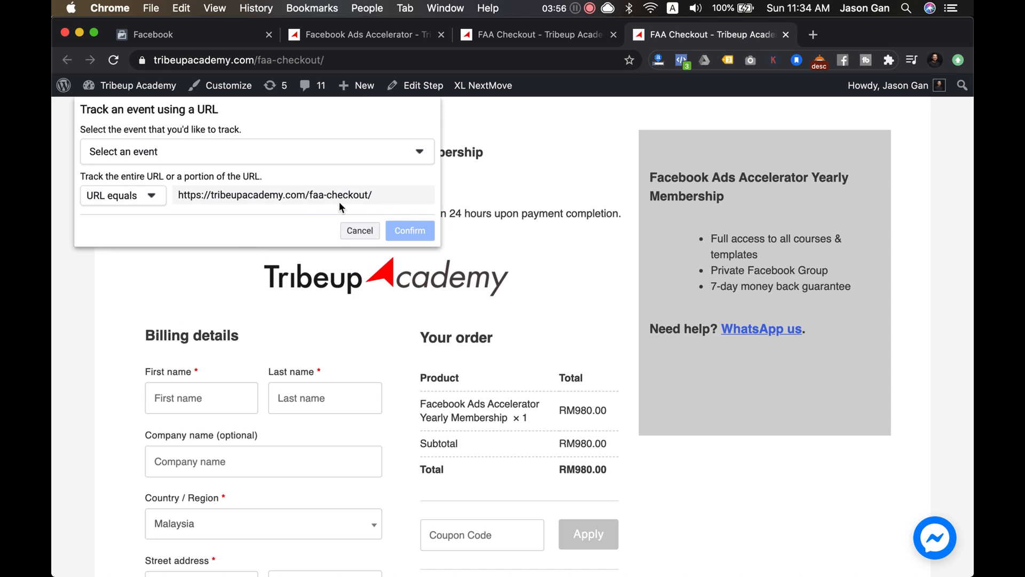
{"action": "left_click", "coordinate": [123, 195]}
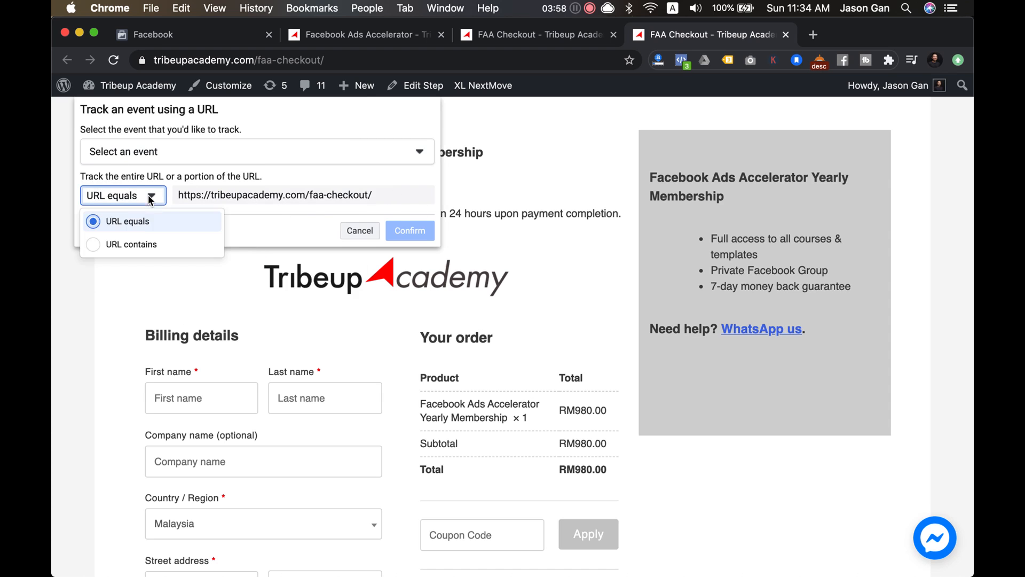
{"action": "left_click", "coordinate": [131, 244]}
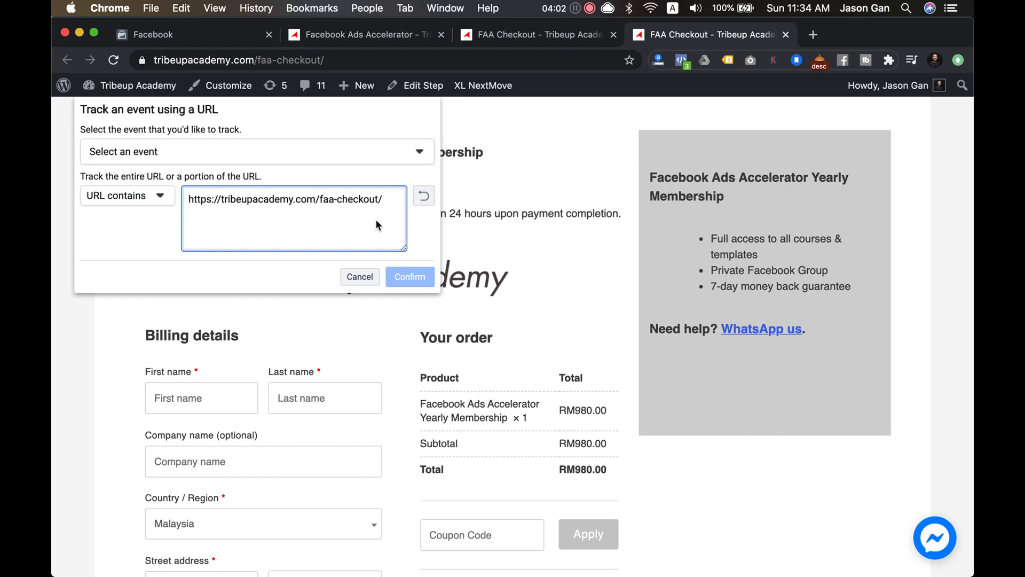
{"action": "mouse_move", "coordinate": [406, 155]}
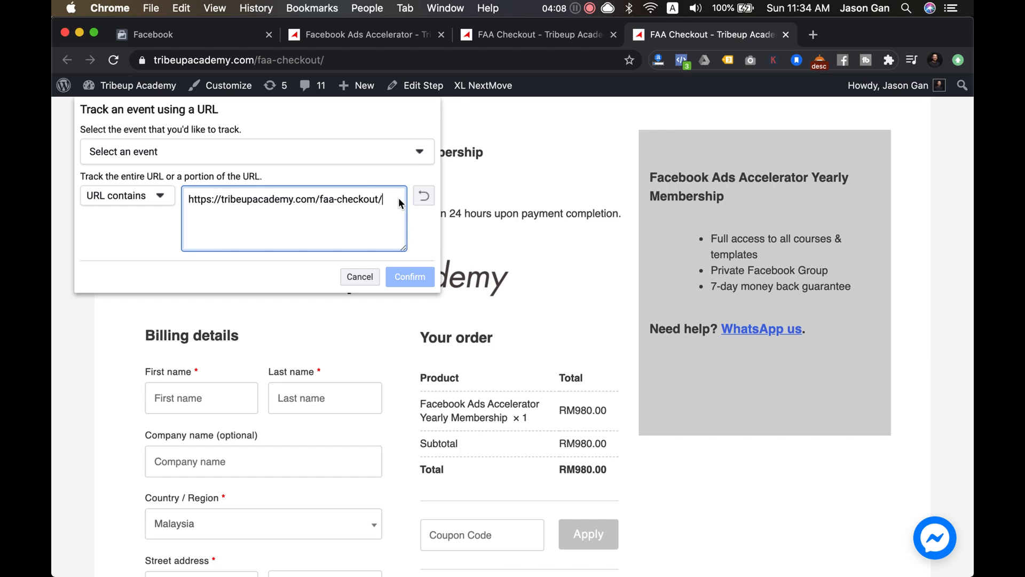
{"action": "mouse_move", "coordinate": [376, 202]}
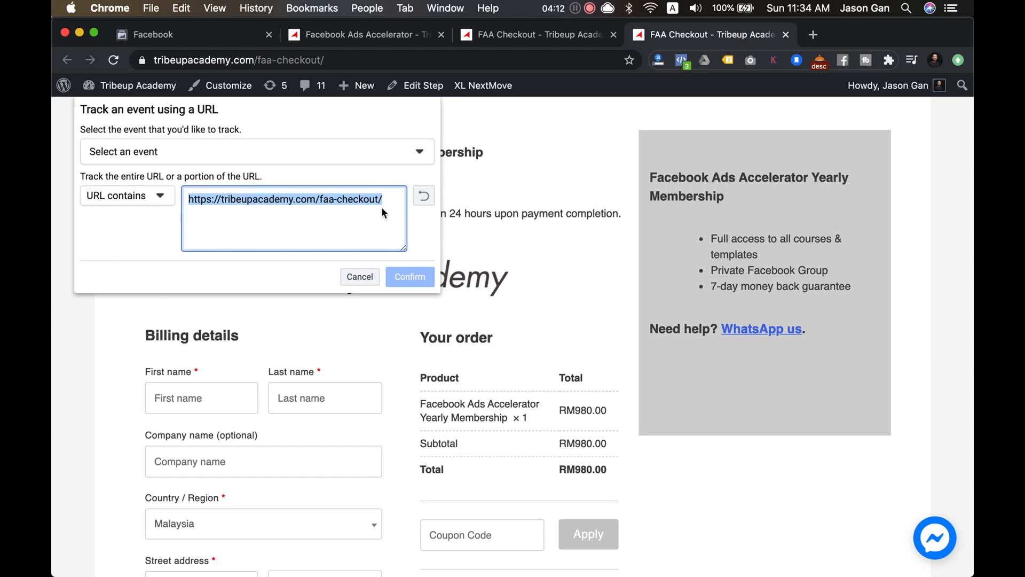
{"action": "mouse_move", "coordinate": [411, 154]}
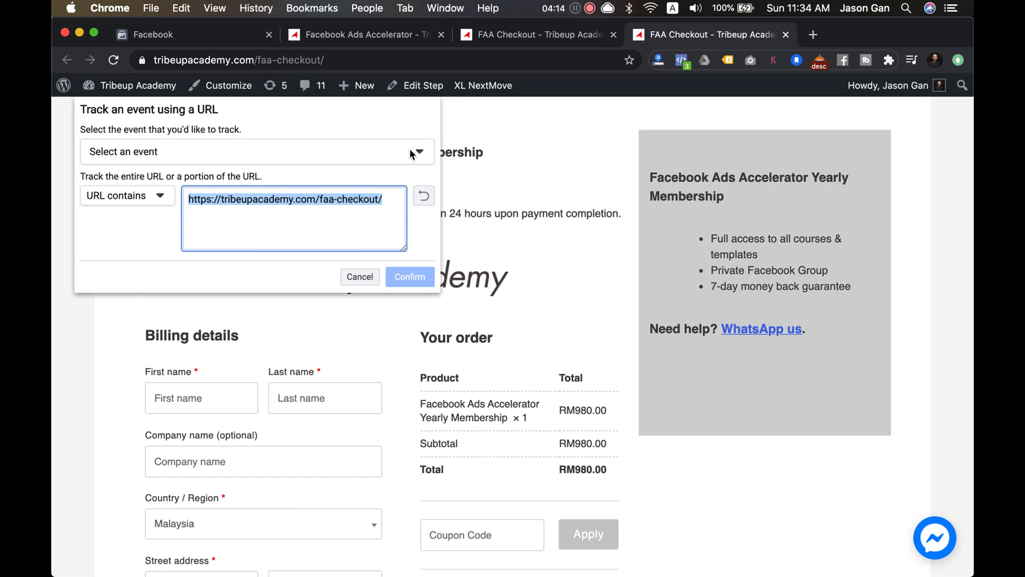
{"action": "left_click", "coordinate": [256, 151]}
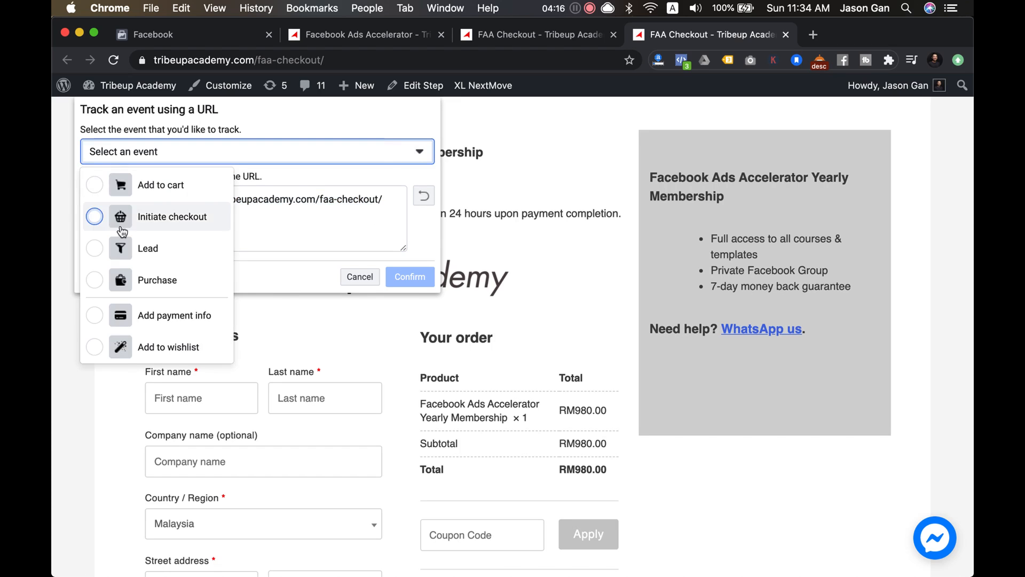
Step: Choose Initiate checkout as the event, keep 'URL contains', and confirm the new rule
{"action": "left_click", "coordinate": [172, 215]}
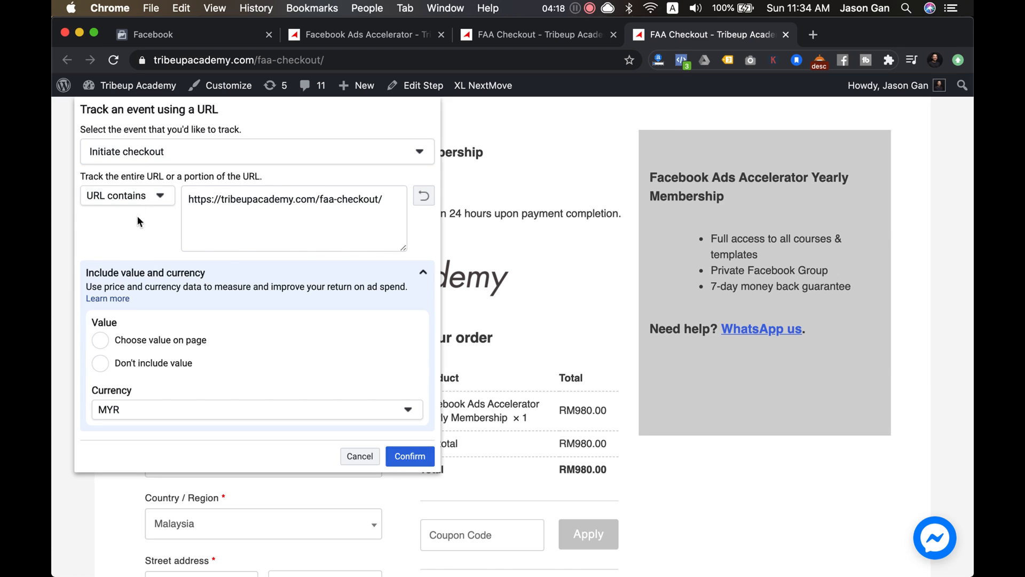
{"action": "left_click", "coordinate": [127, 195]}
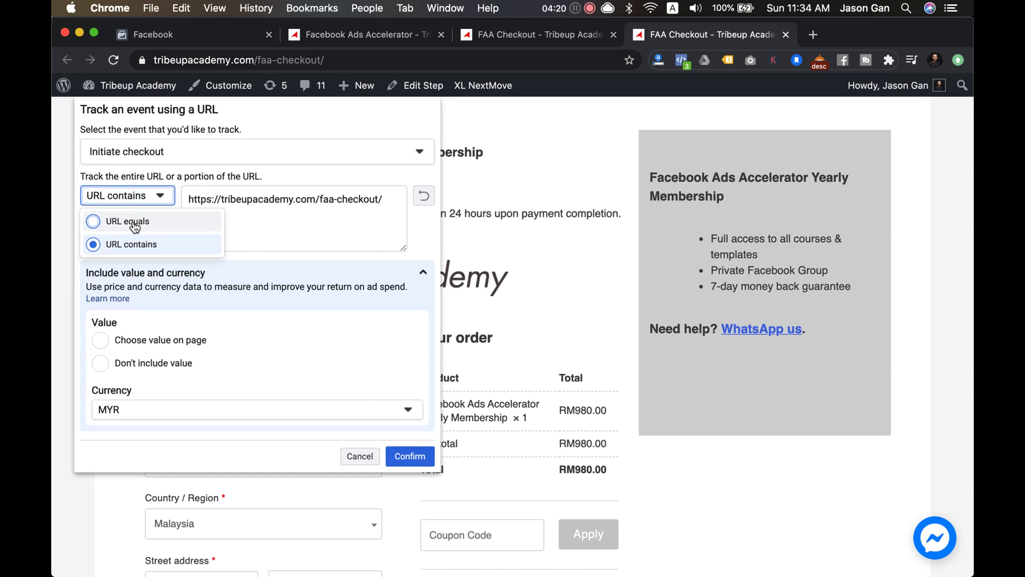
{"action": "mouse_move", "coordinate": [146, 231]}
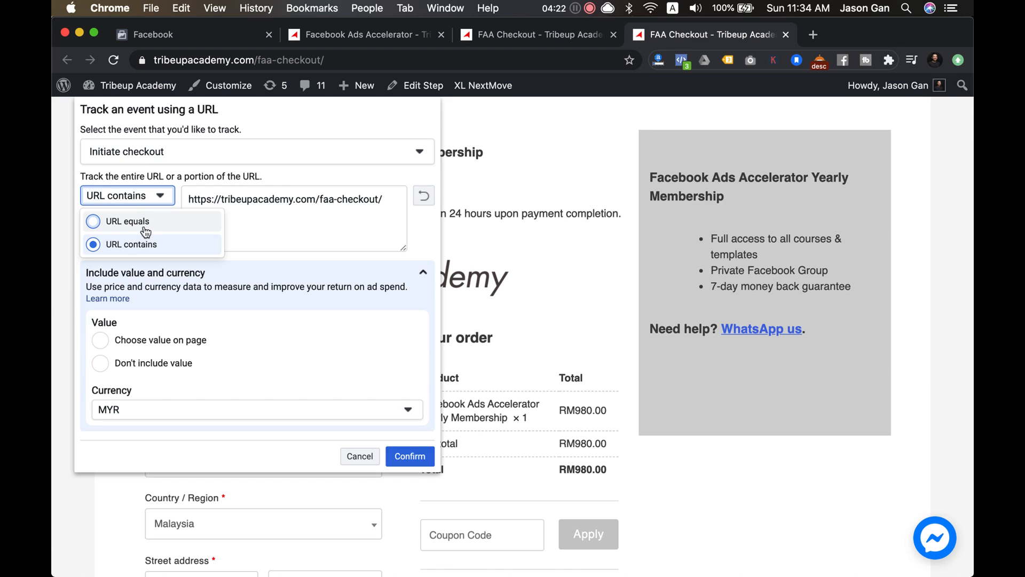
{"action": "mouse_move", "coordinate": [423, 196]}
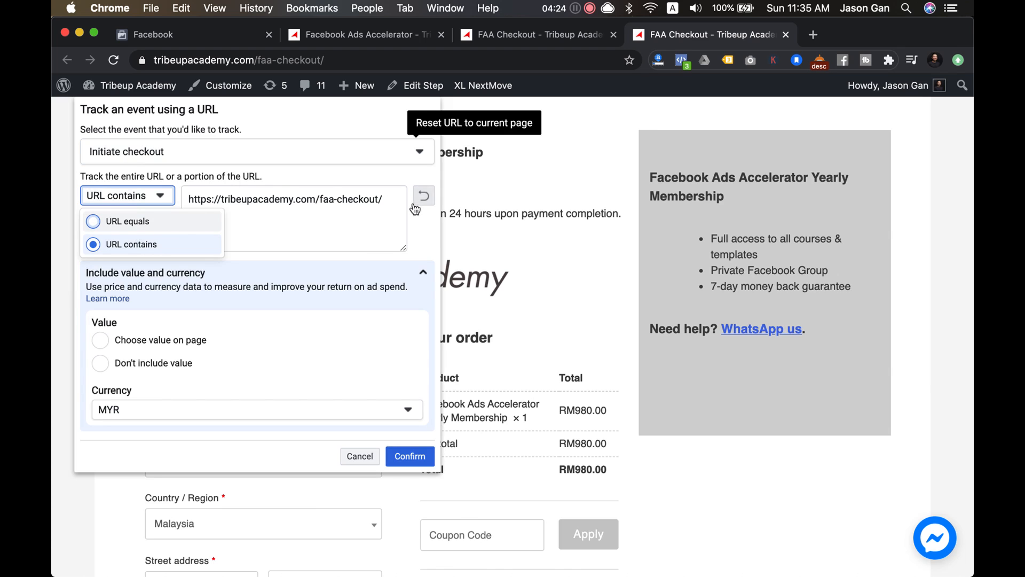
{"action": "mouse_move", "coordinate": [391, 207]}
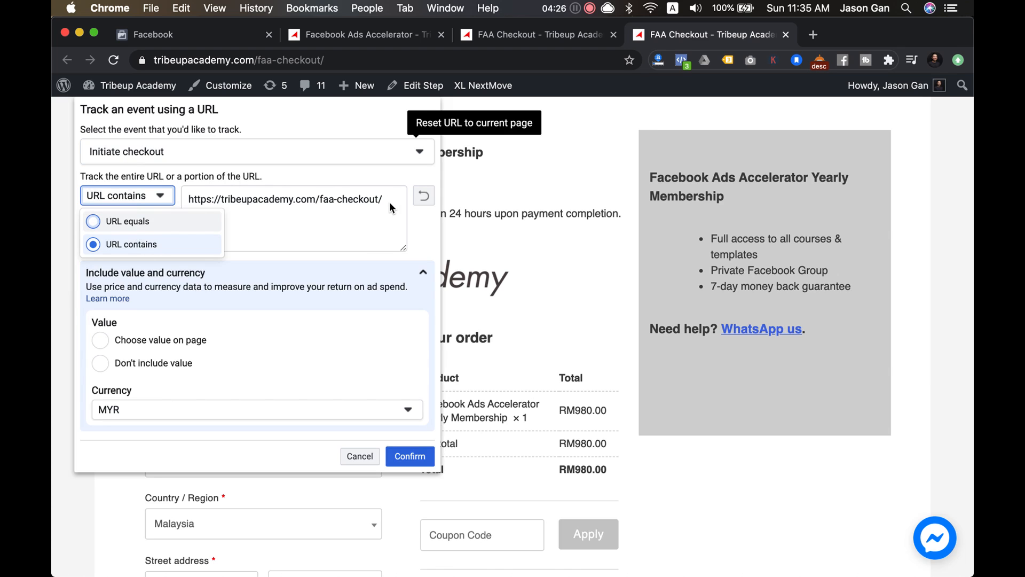
{"action": "mouse_move", "coordinate": [155, 200]}
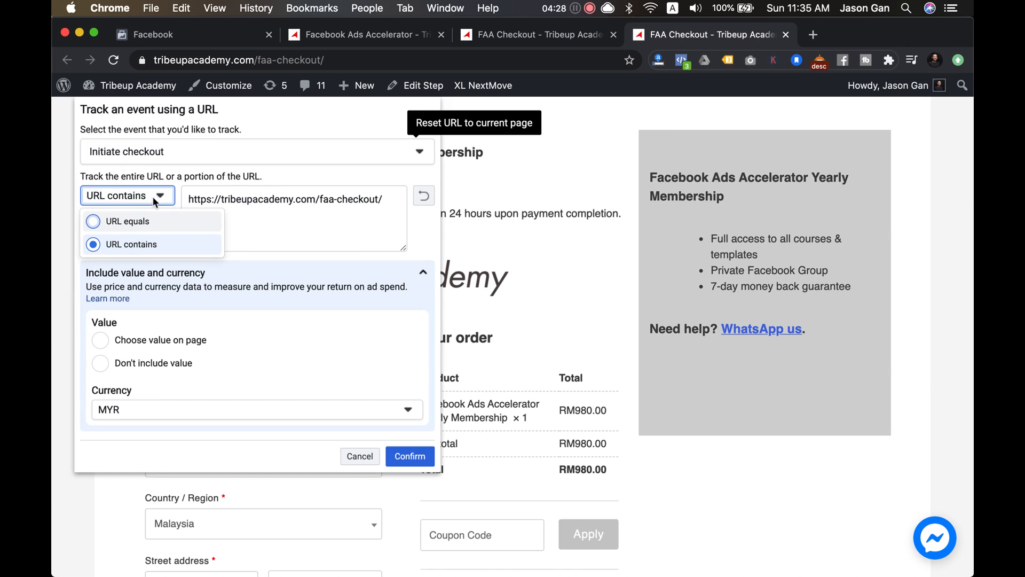
{"action": "left_click", "coordinate": [131, 243]}
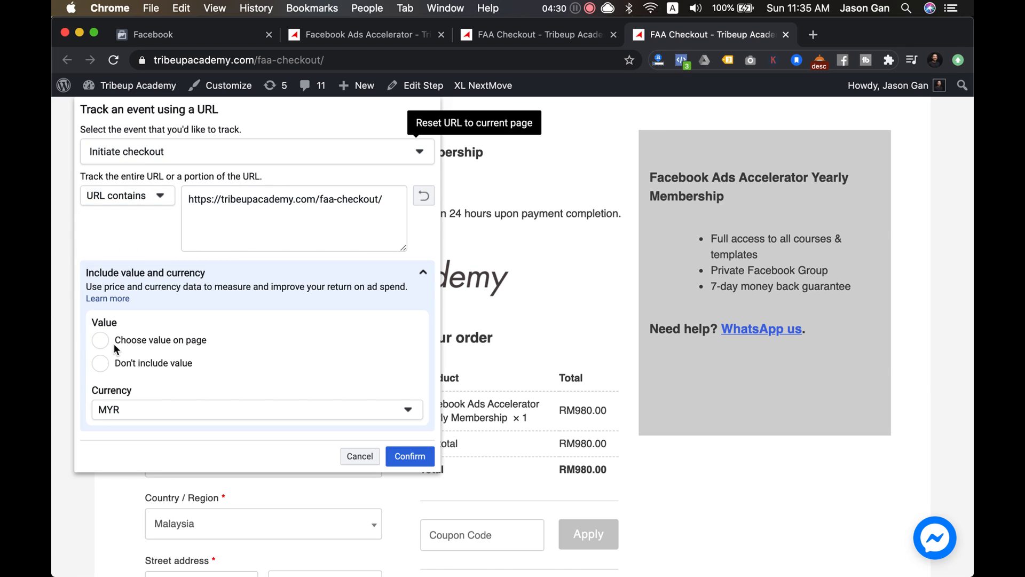
{"action": "mouse_move", "coordinate": [188, 400]}
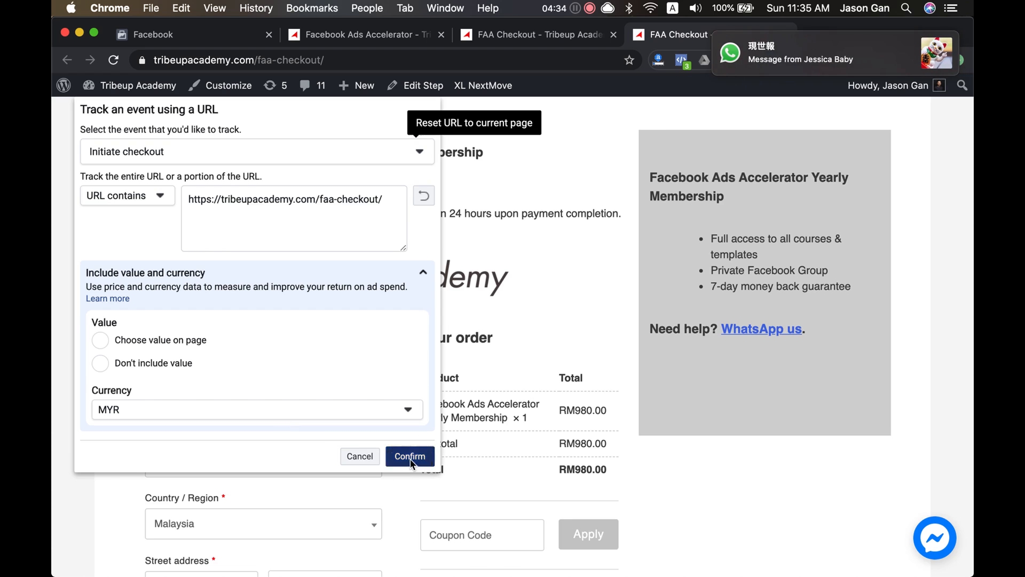
{"action": "left_click", "coordinate": [410, 457]}
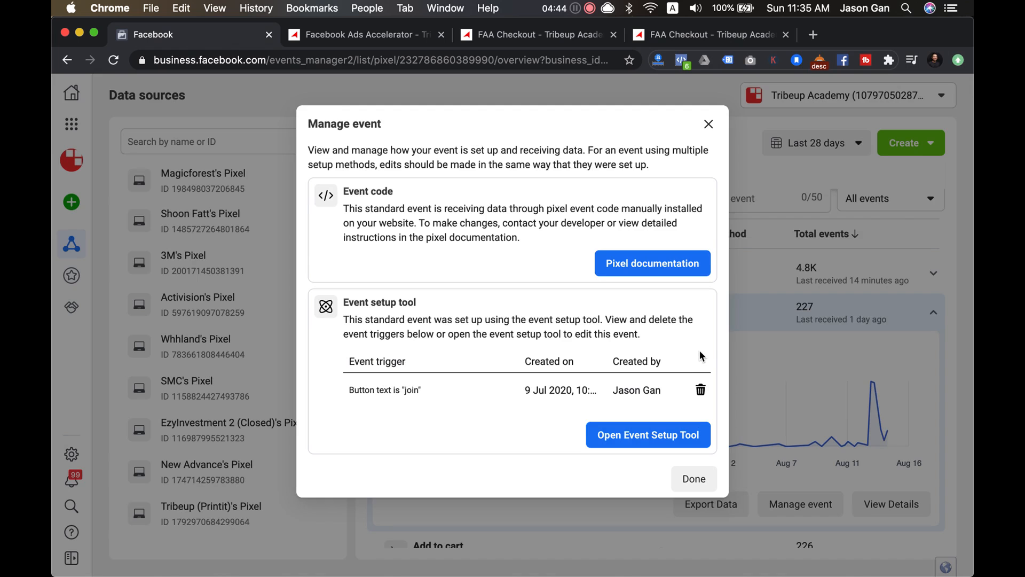
{"action": "mouse_move", "coordinate": [709, 124]}
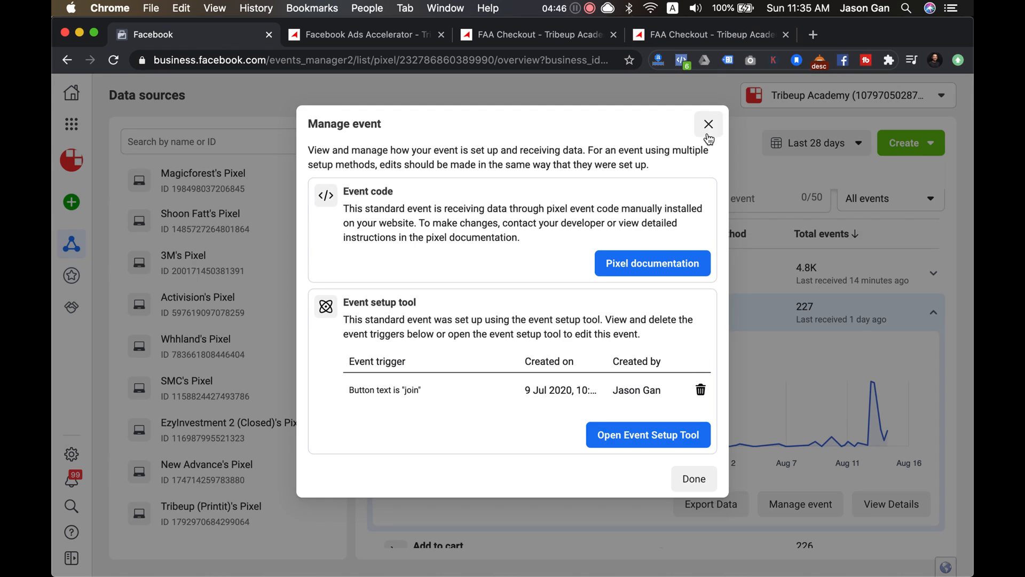
{"action": "mouse_move", "coordinate": [709, 126]}
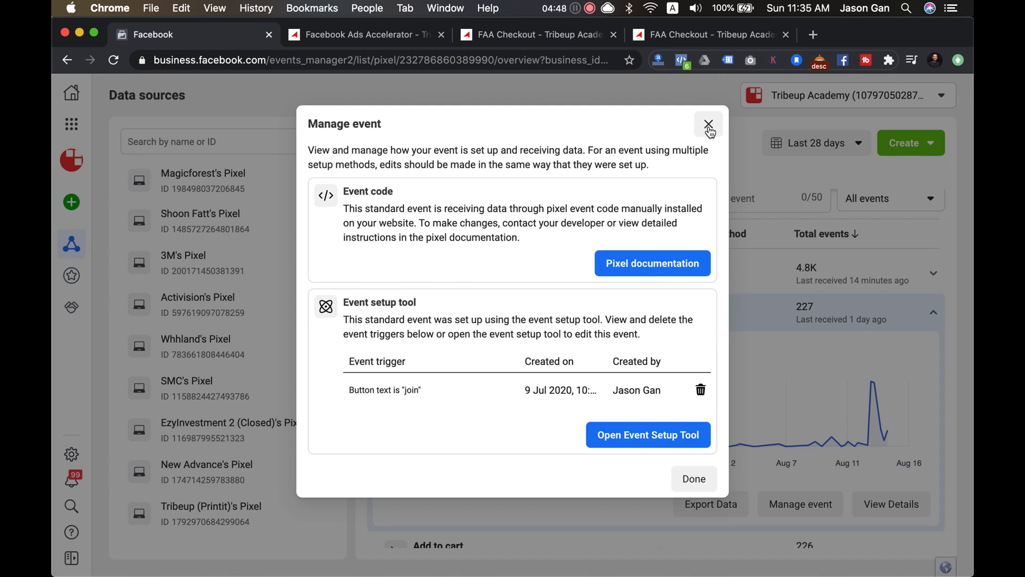
Step: Reopen Manage event for Initiate checkout and delete the Button text is 'join' trigger
{"action": "left_click", "coordinate": [708, 124]}
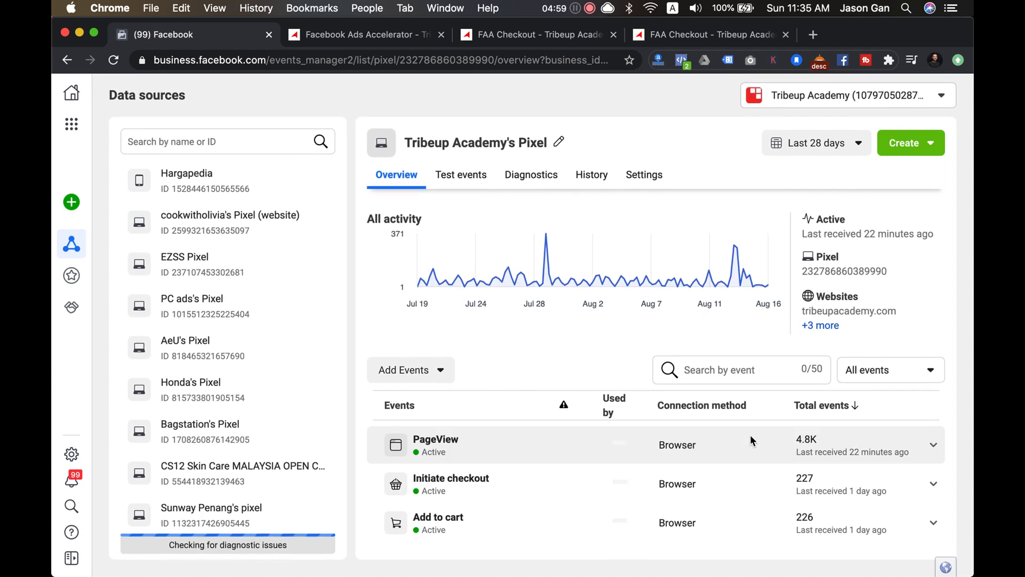
{"action": "scroll", "scroll_direction": "down", "scroll_amount": 3}
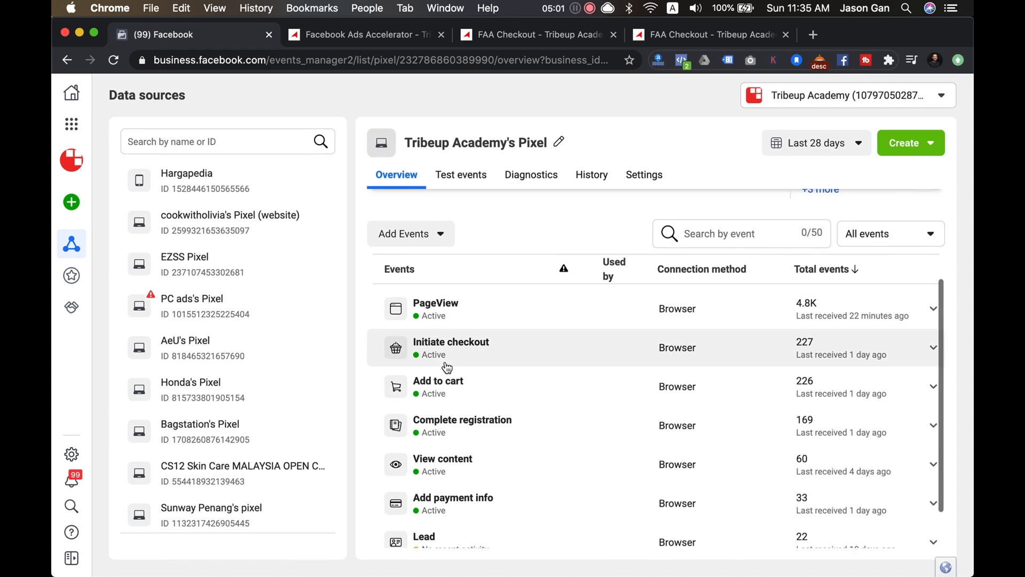
{"action": "left_click", "coordinate": [450, 347]}
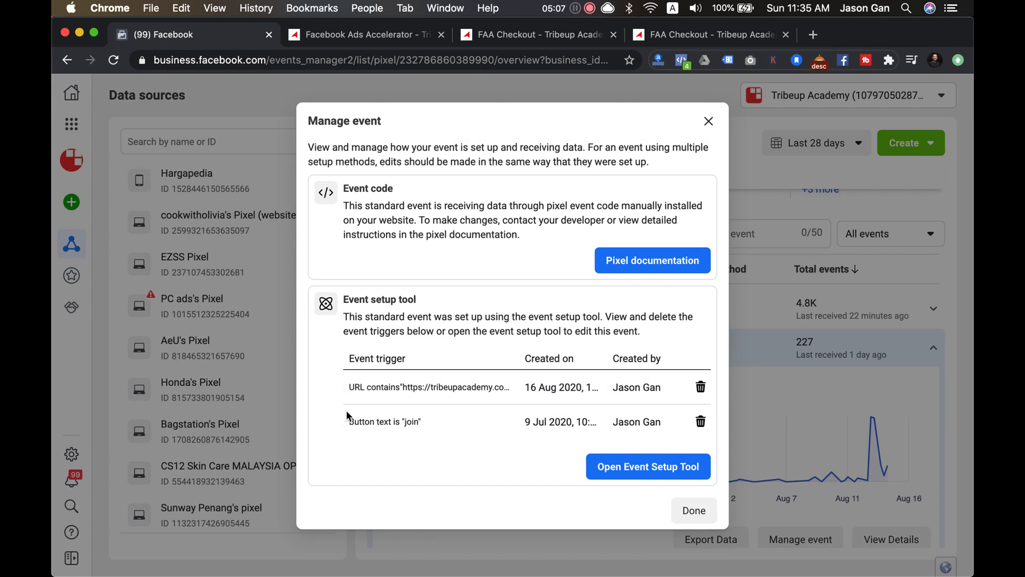
{"action": "mouse_move", "coordinate": [485, 386]}
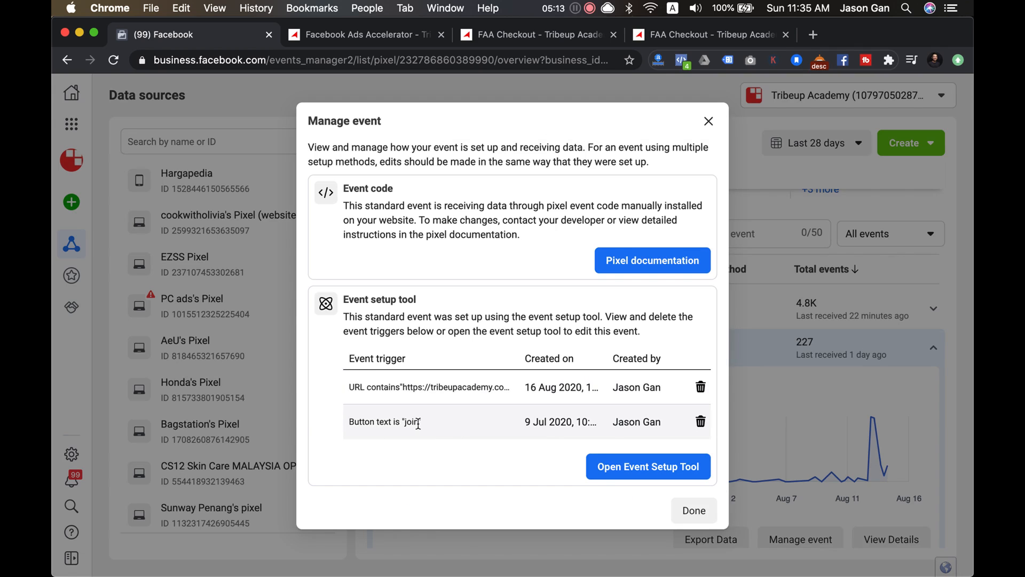
{"action": "left_click", "coordinate": [700, 422]}
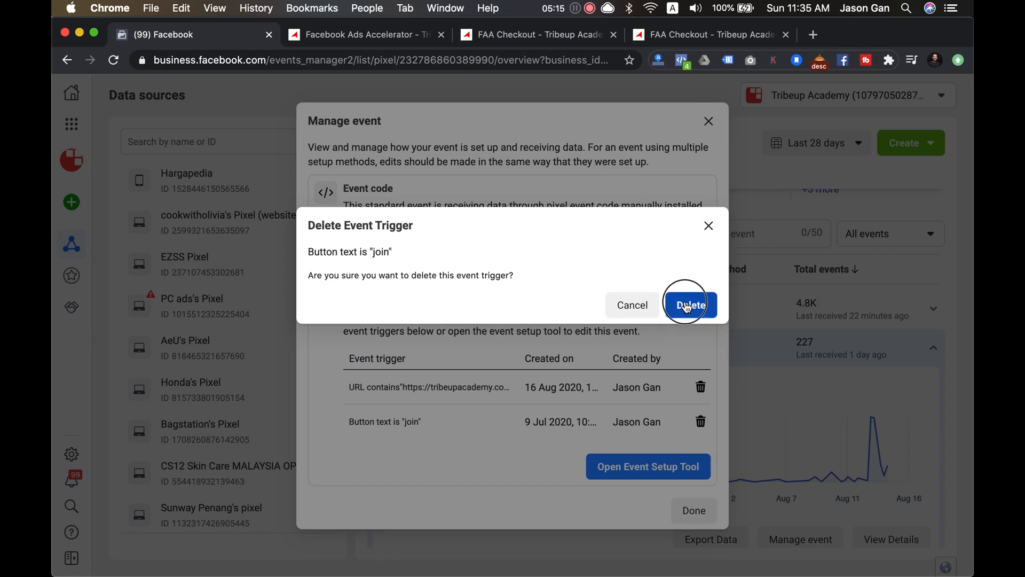
{"action": "left_click", "coordinate": [690, 305]}
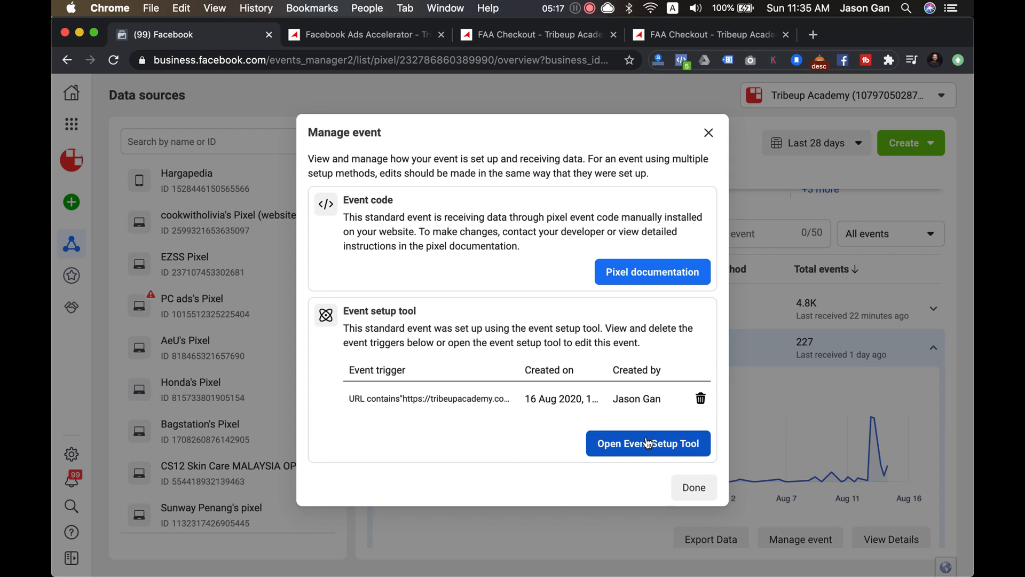